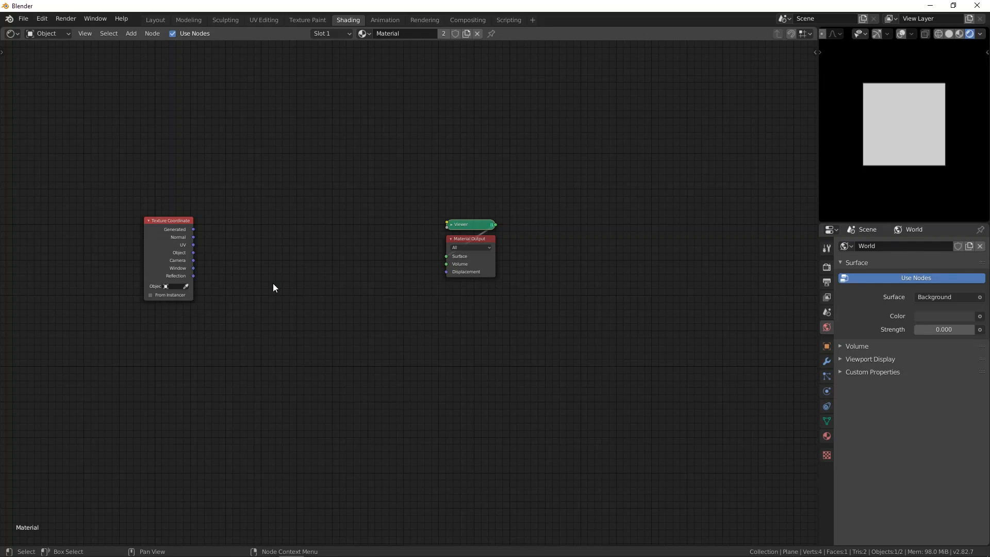
pyautogui.moveTo(283, 235)
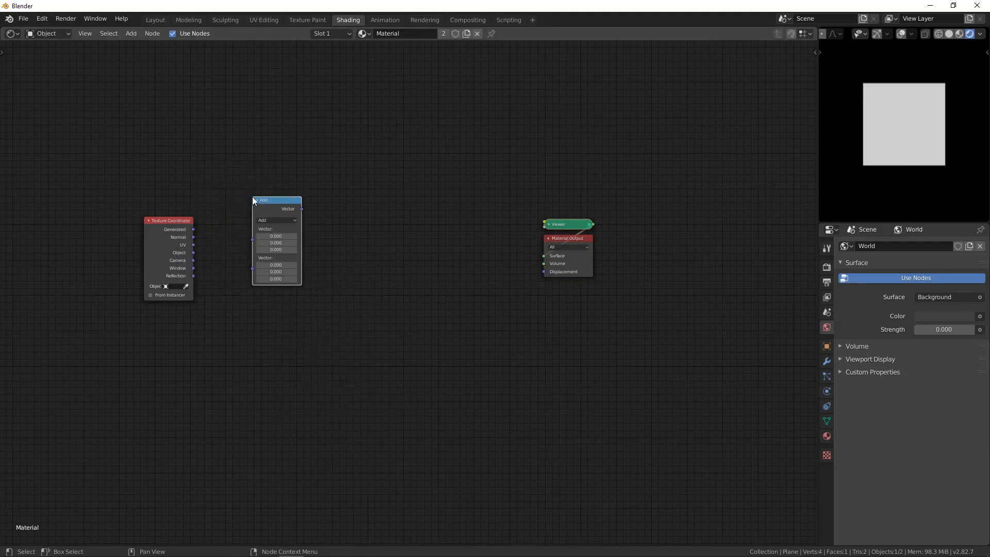
# Step: Set the Vector Math node to Absolute and place it between Object coordinates and the Viewer
pyautogui.click(276, 220)
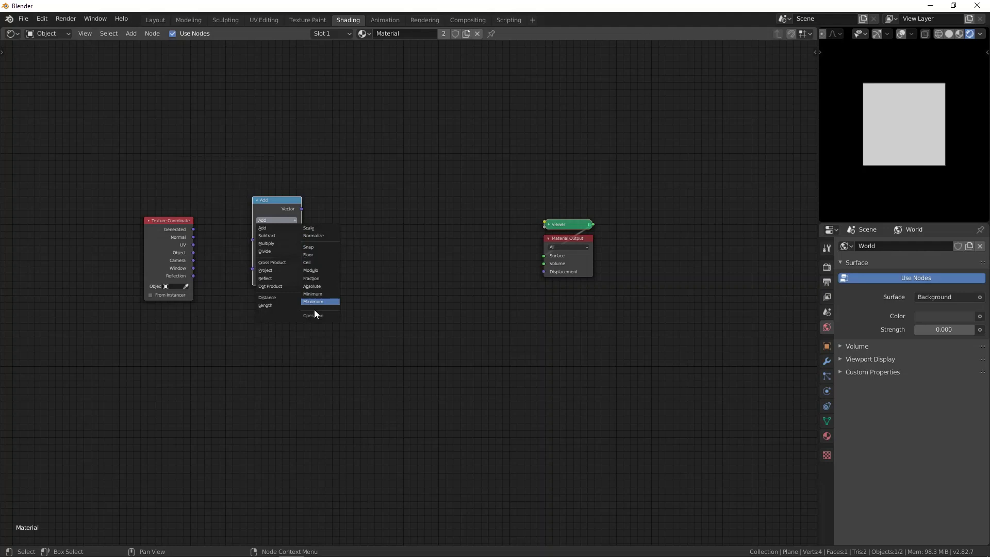
pyautogui.moveTo(275, 278)
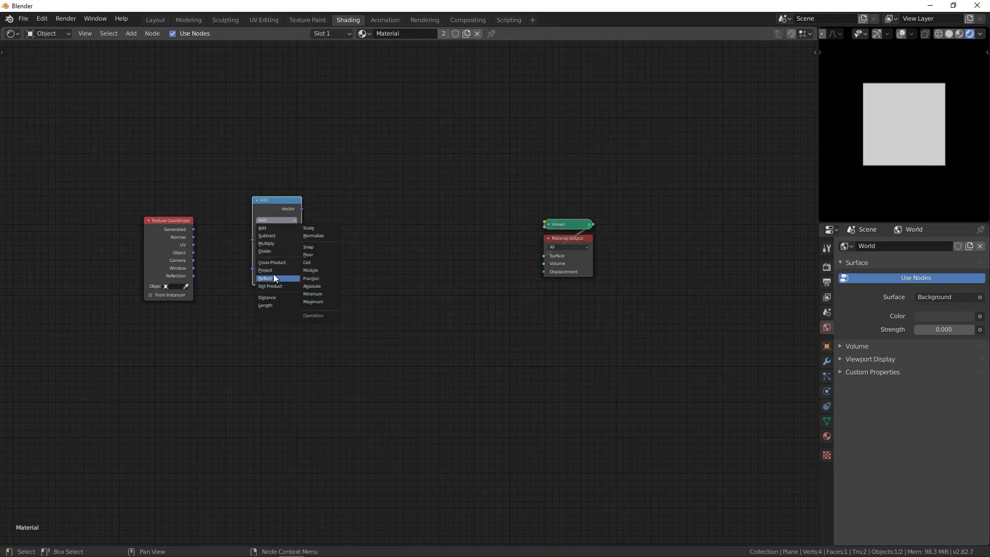
pyautogui.click(311, 286)
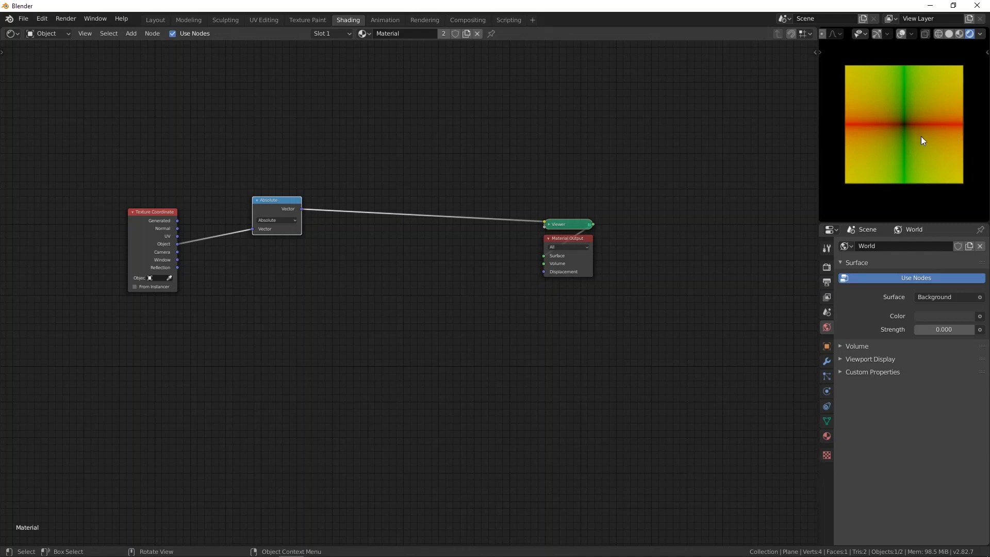
pyautogui.moveTo(902, 93)
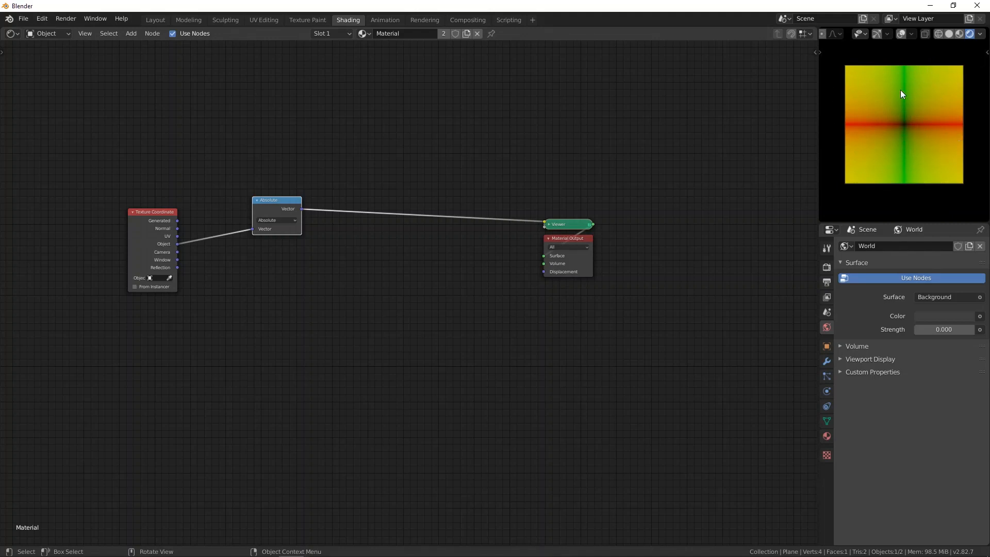
pyautogui.moveTo(293, 285)
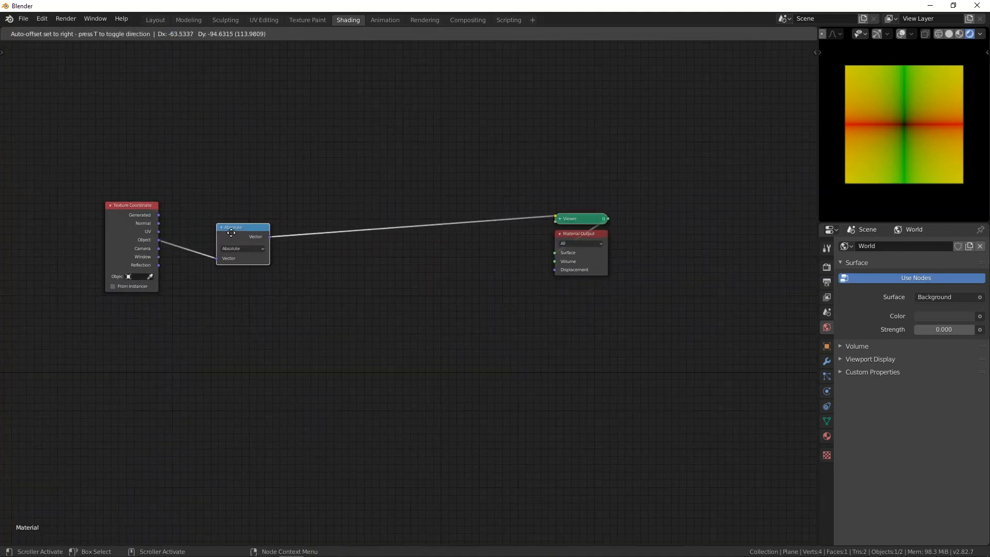
pyautogui.click(238, 230)
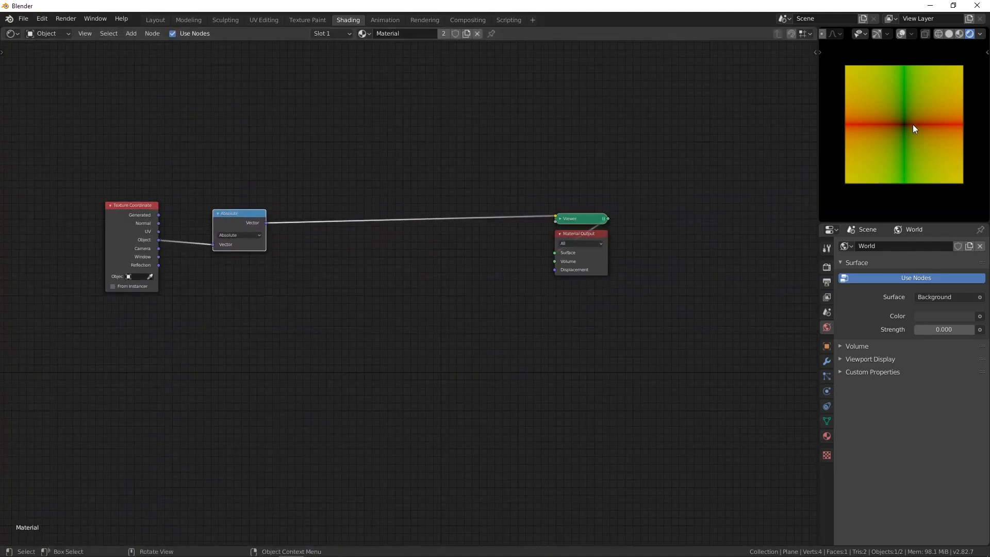
pyautogui.moveTo(927, 125)
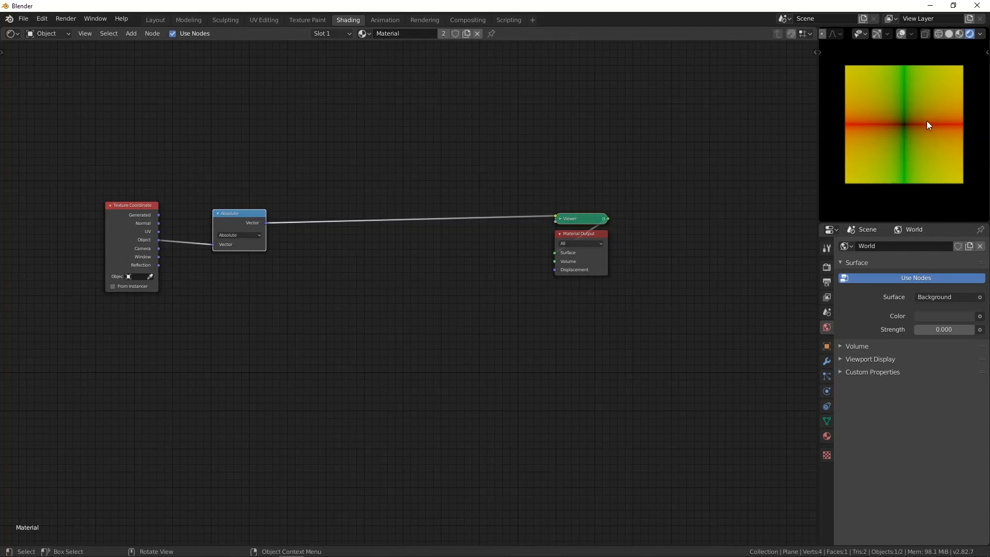
pyautogui.moveTo(929, 112)
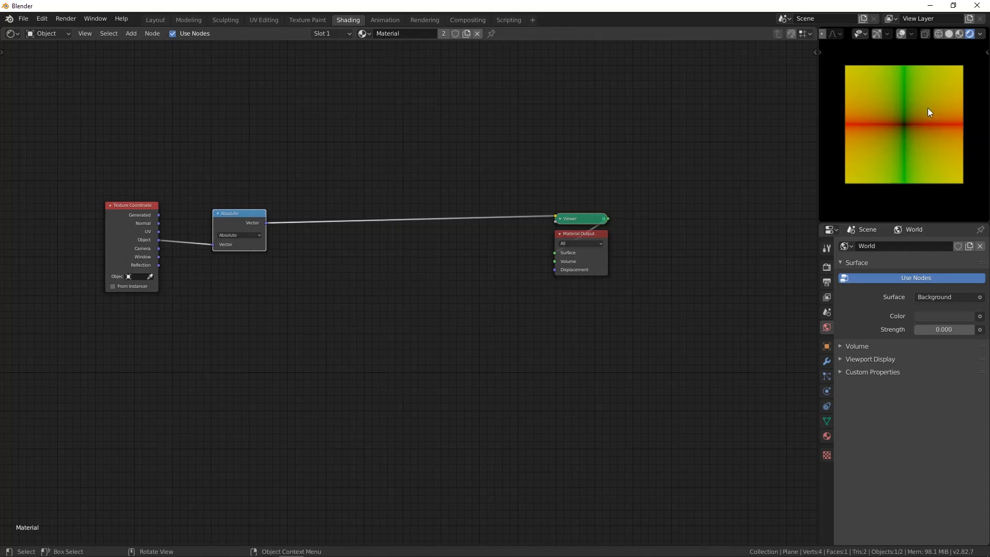
pyautogui.moveTo(902, 128)
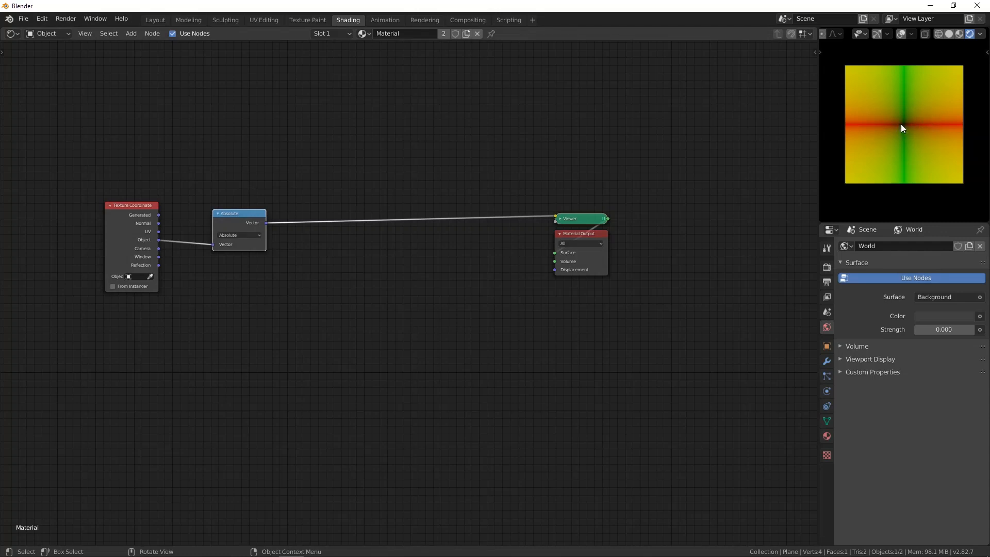
pyautogui.moveTo(920, 135)
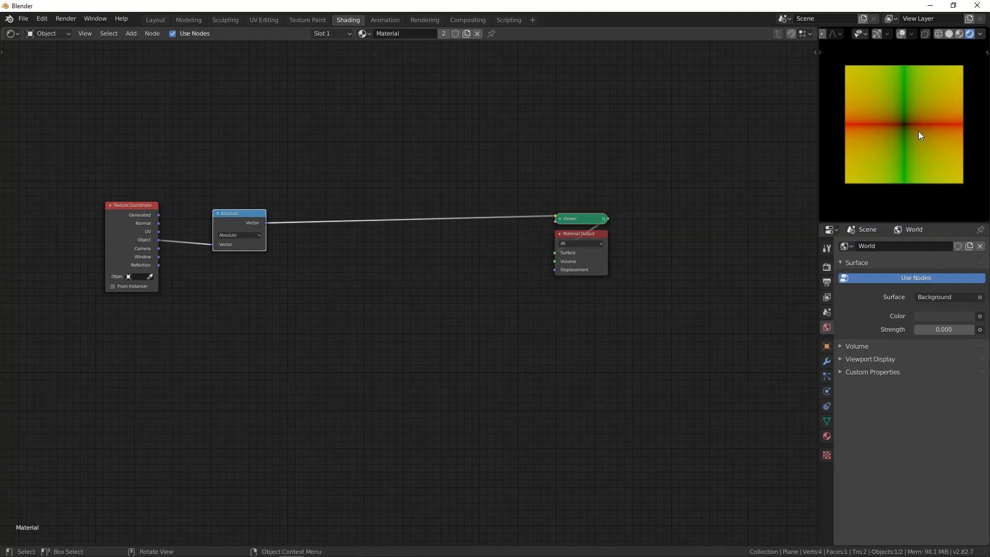
pyautogui.moveTo(920, 133)
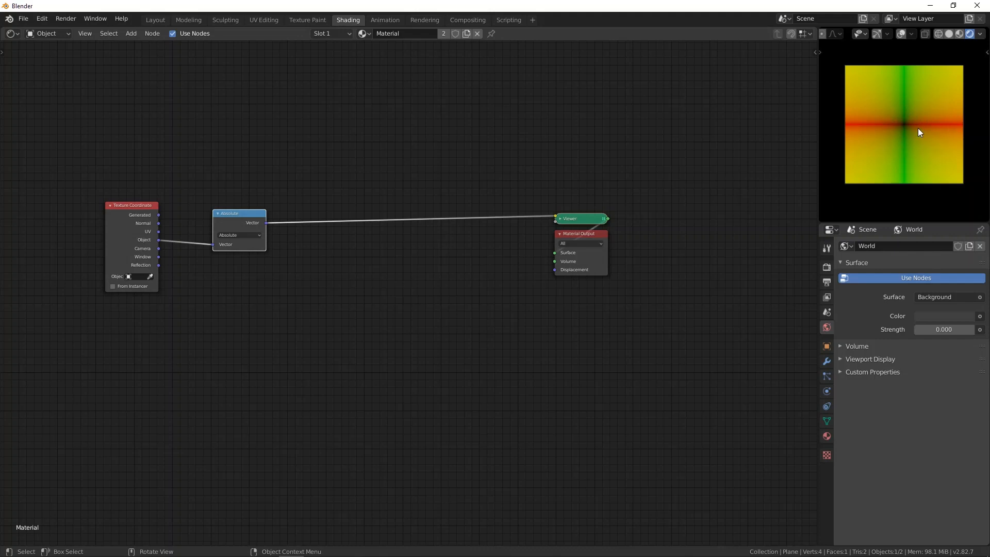
pyautogui.moveTo(259, 227)
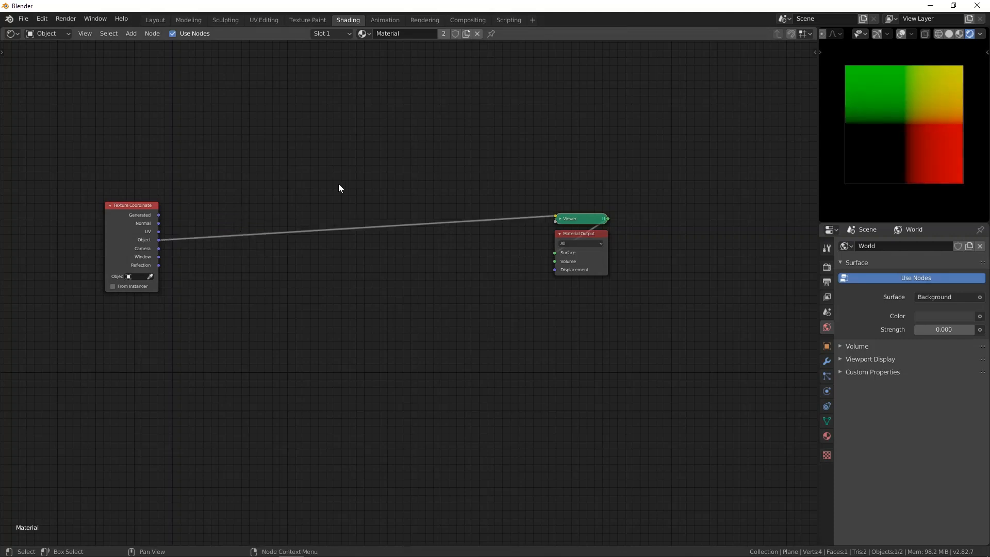
pyautogui.moveTo(222, 342)
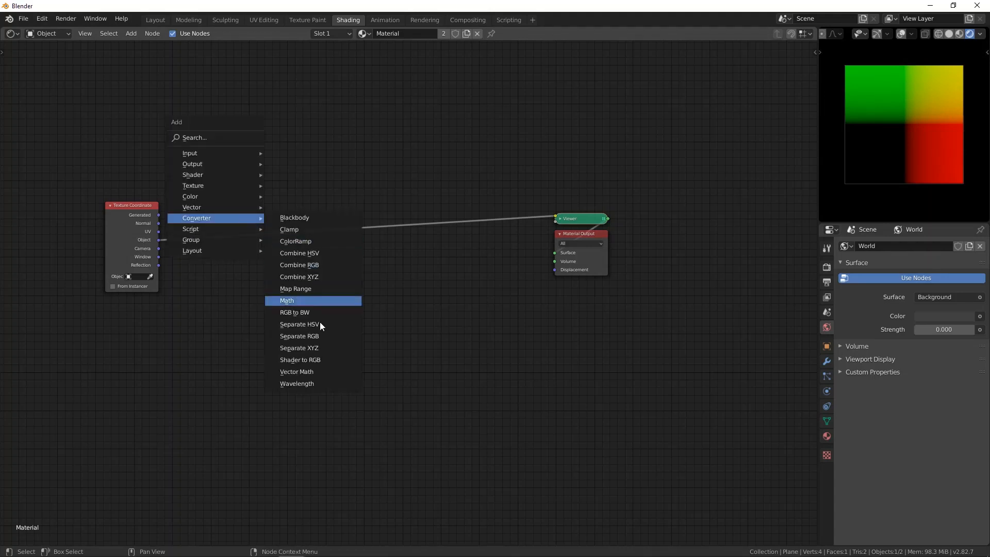
pyautogui.moveTo(319, 348)
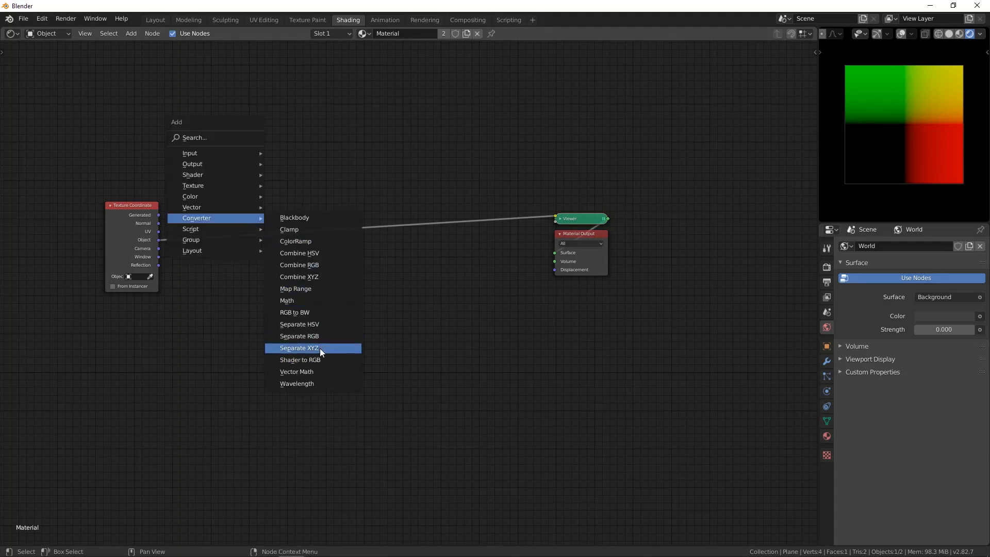
# Step: Add a Separate XYZ node in place of Absolute to split the object coordinates
pyautogui.click(298, 347)
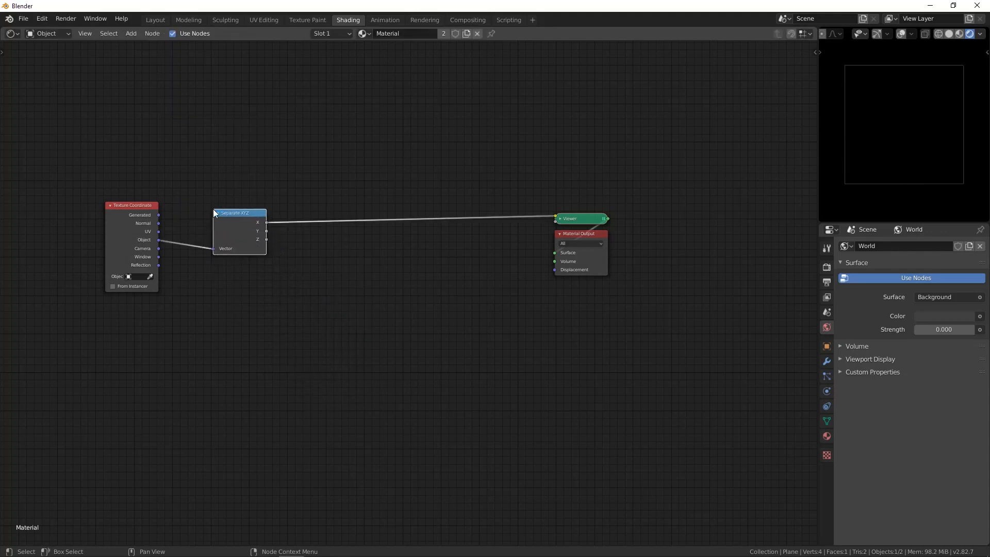
pyautogui.moveTo(238, 212); pyautogui.dragTo(211, 212)
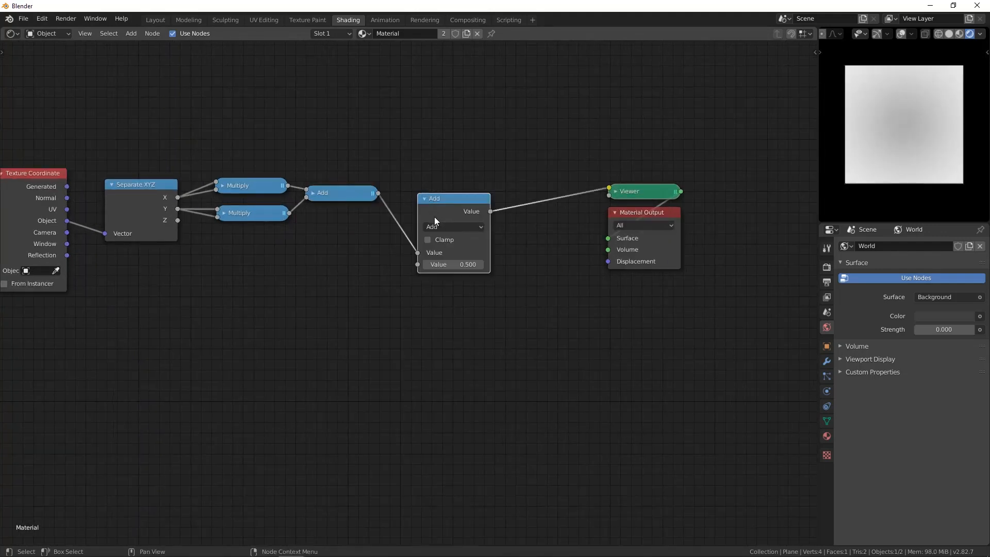
# Step: Change the summing Add node's operation to Square Root for a distance gradient
pyautogui.click(452, 226)
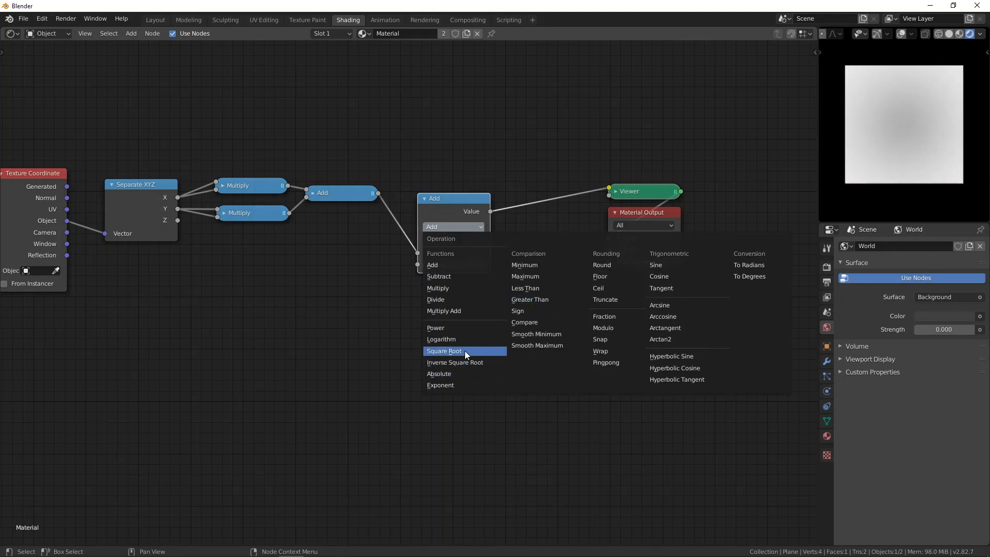
pyautogui.click(443, 351)
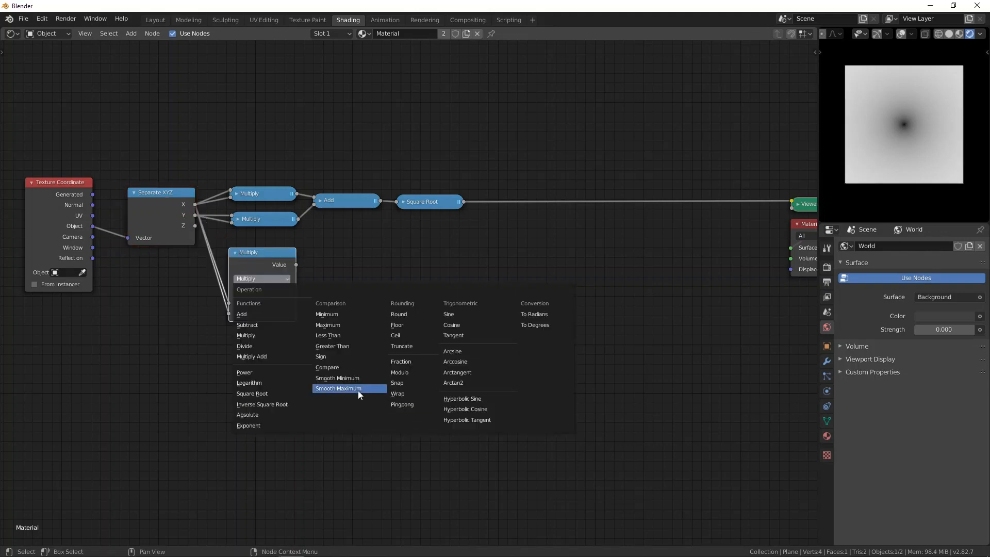
# Step: Set the new math node to Arctan2 with X and Y as its inputs
pyautogui.click(453, 382)
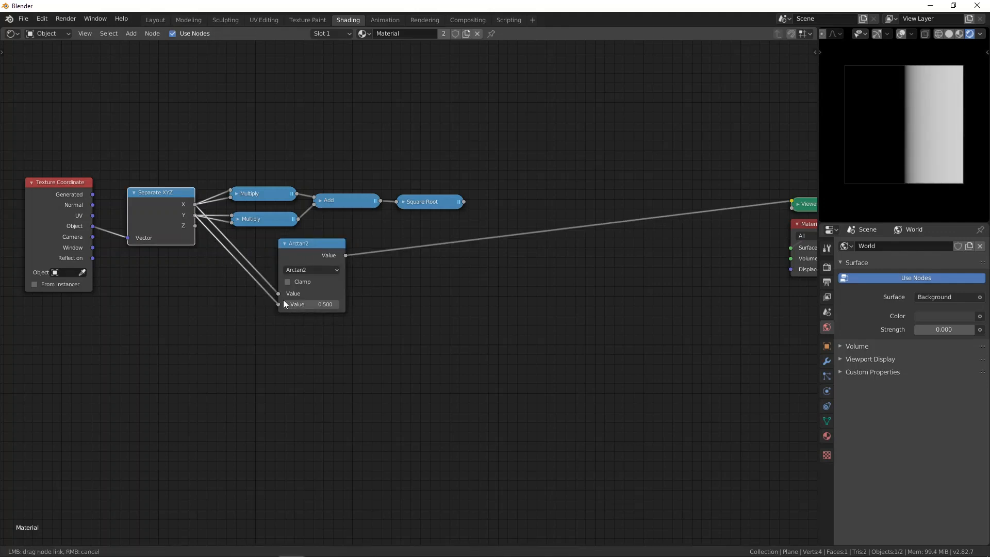
pyautogui.click(277, 303)
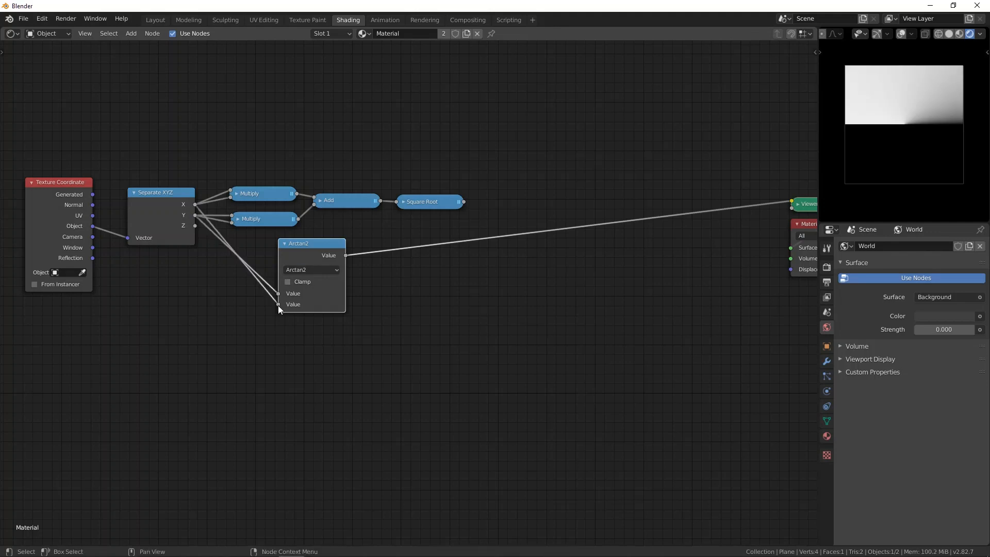
pyautogui.moveTo(292, 254)
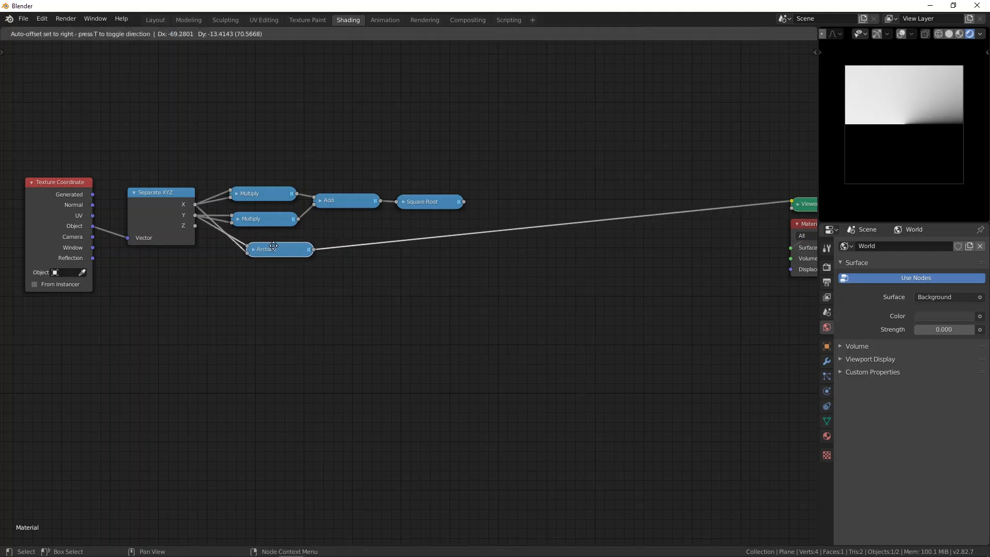
pyautogui.click(316, 256)
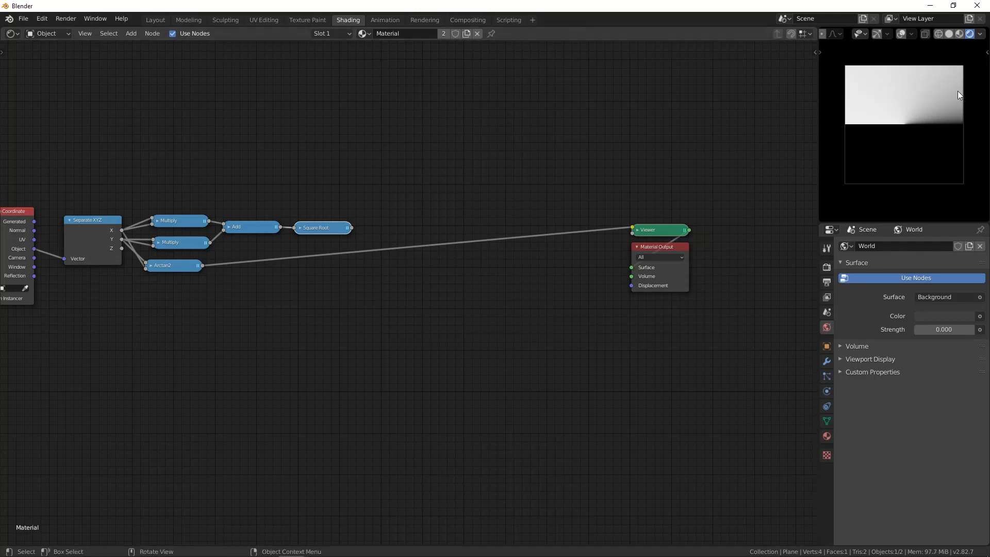
pyautogui.moveTo(955, 171)
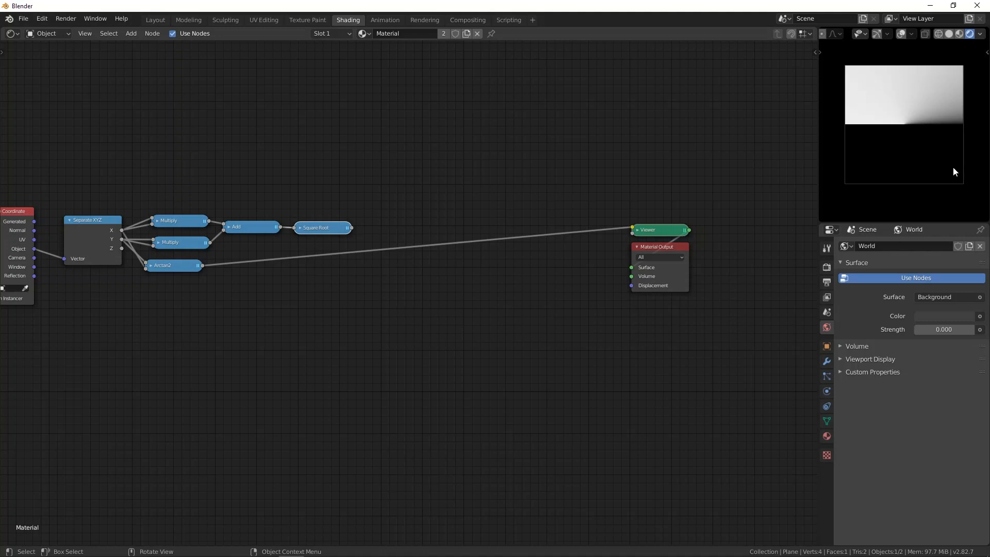
pyautogui.moveTo(911, 115)
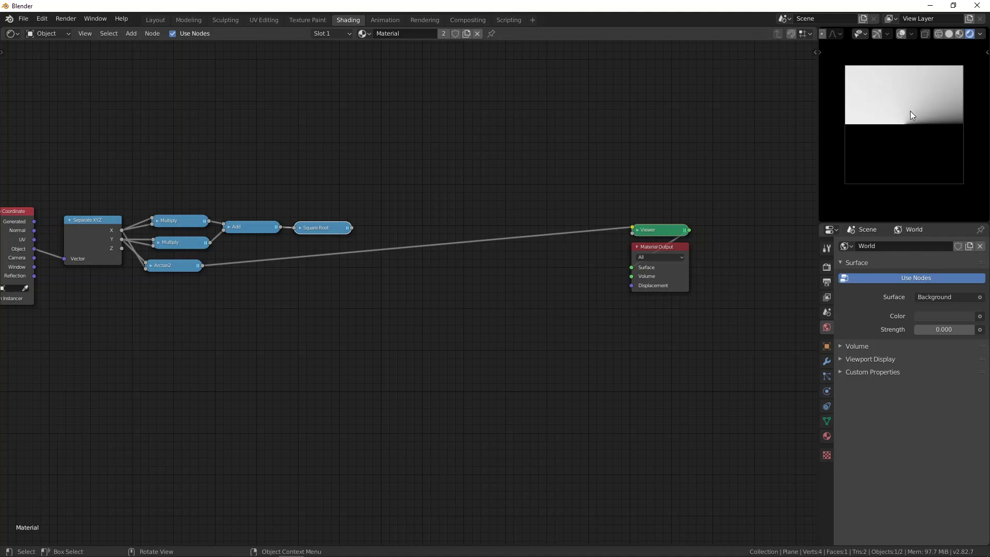
pyautogui.moveTo(297, 324)
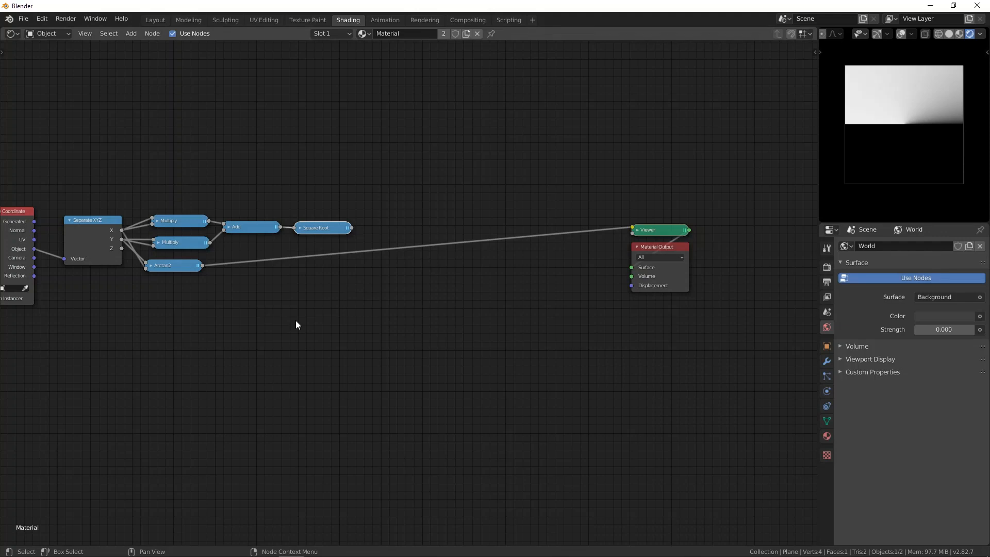
pyautogui.moveTo(170, 273)
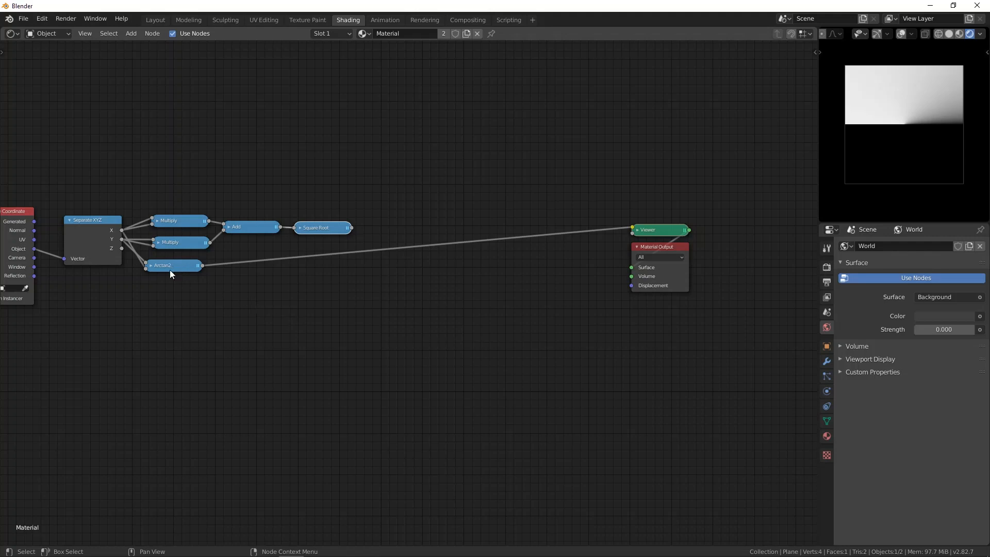
pyautogui.moveTo(175, 270)
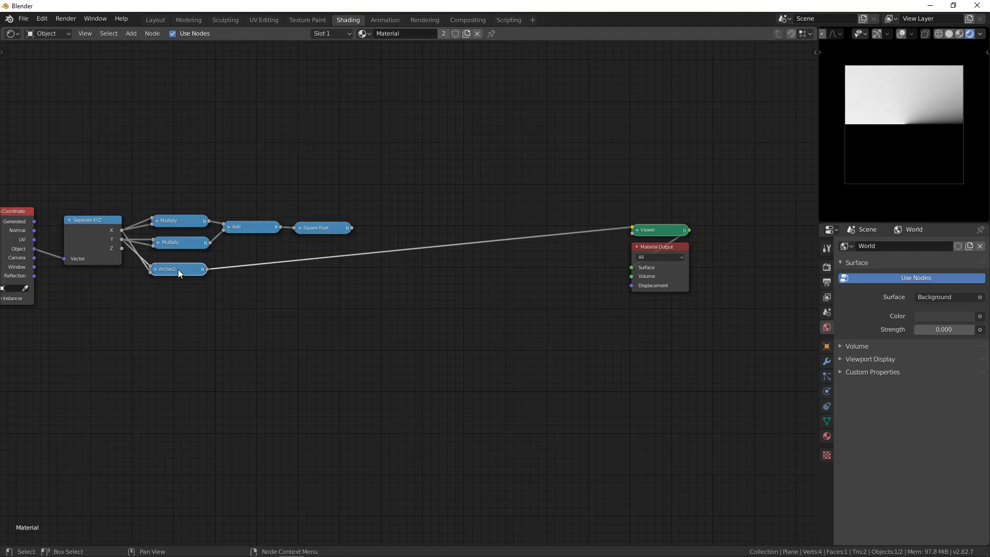
pyautogui.moveTo(945, 124)
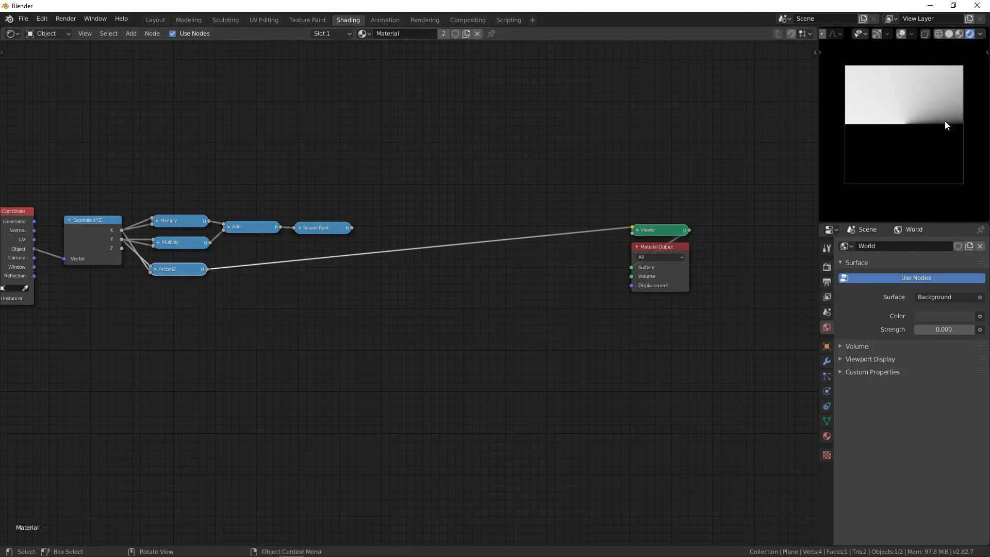
pyautogui.moveTo(947, 104)
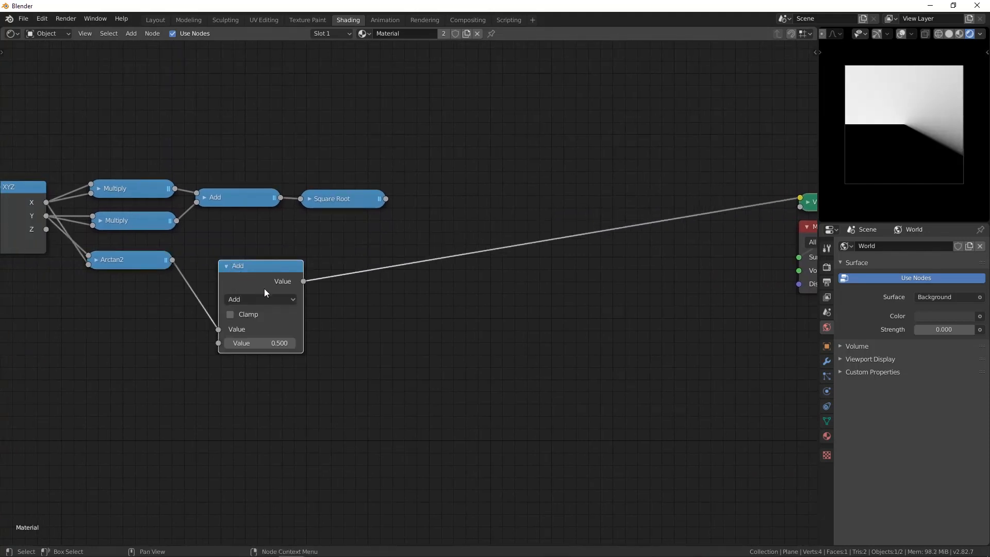
# Step: Change the Add node after Arctan2 to Pingpong with Clamp turned off
pyautogui.click(259, 299)
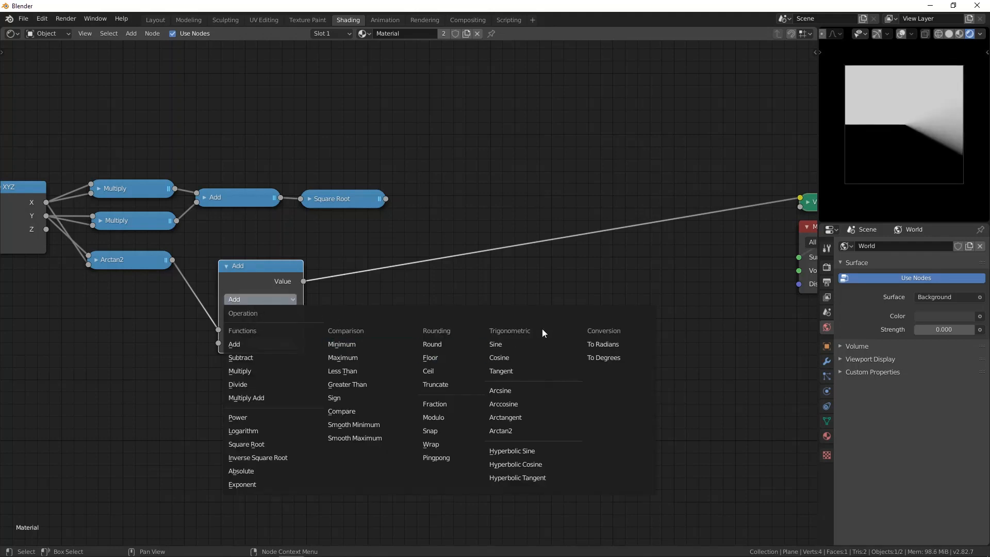
pyautogui.moveTo(451, 443)
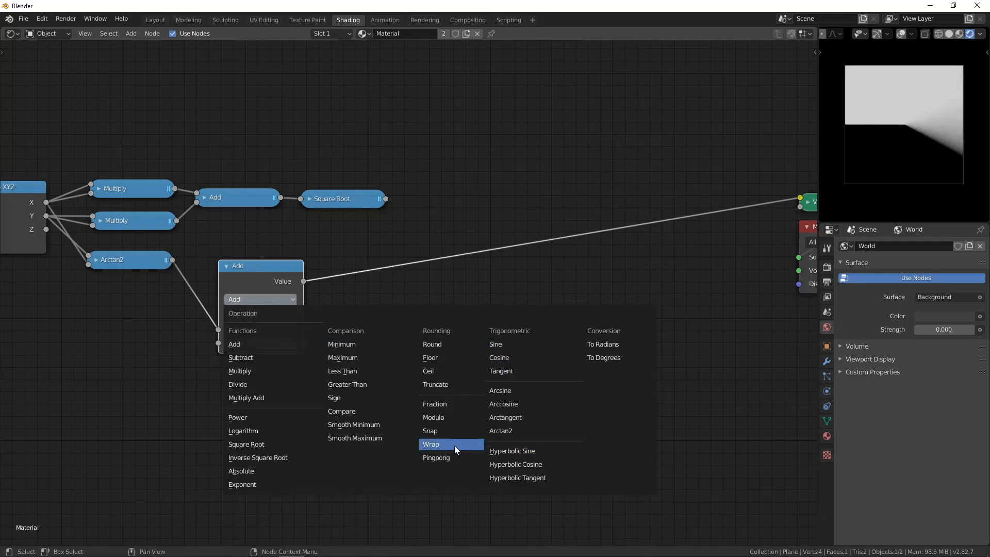
pyautogui.click(435, 456)
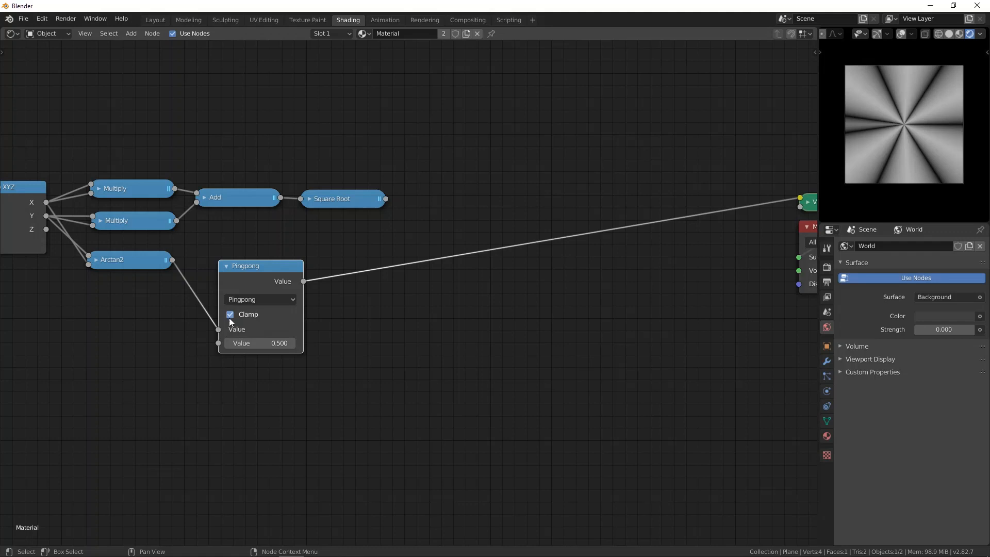
pyautogui.click(230, 314)
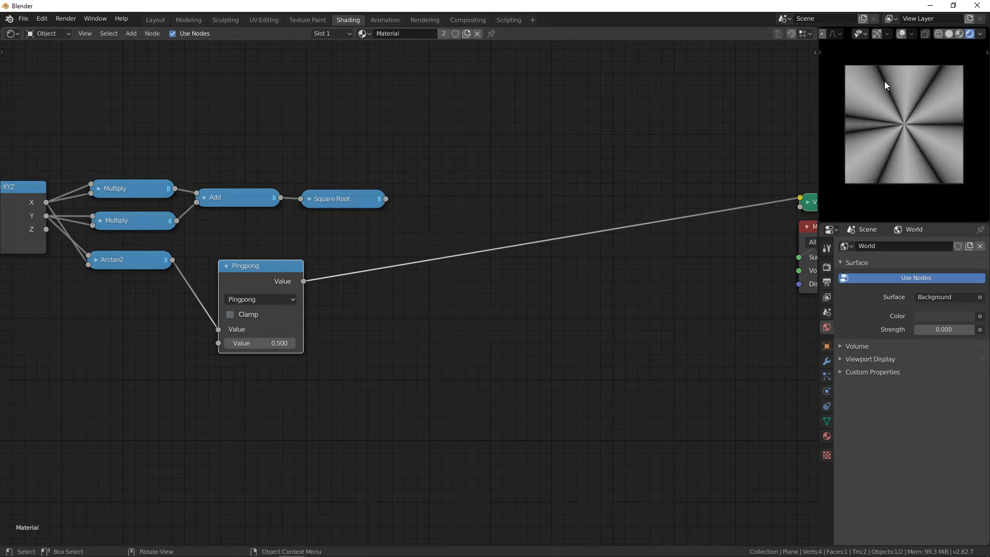
pyautogui.moveTo(865, 135)
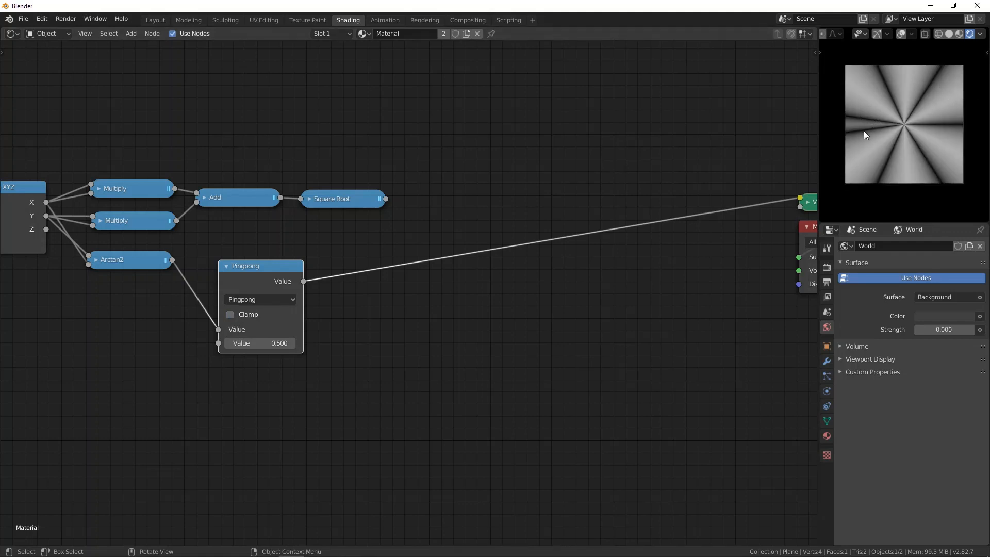
pyautogui.moveTo(386, 294)
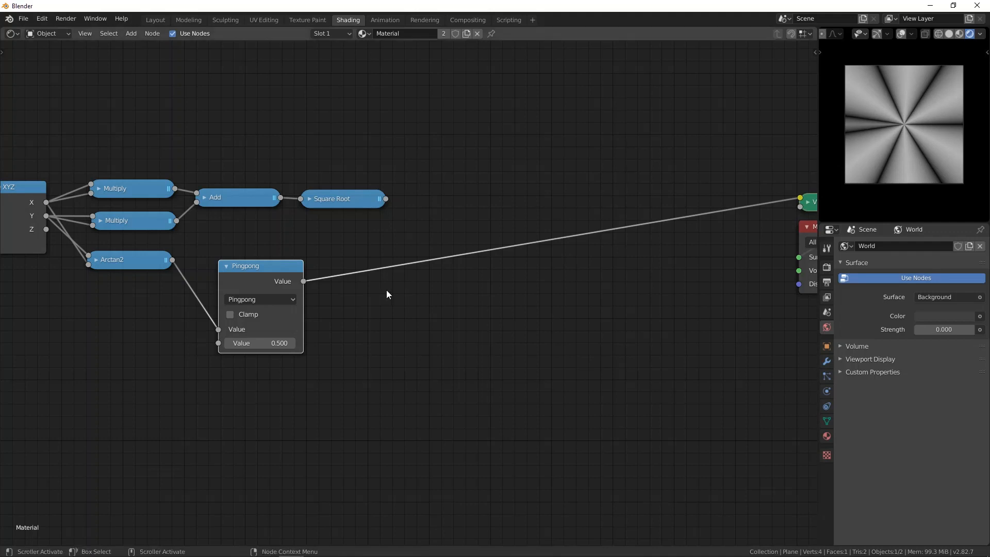
pyautogui.moveTo(327, 318)
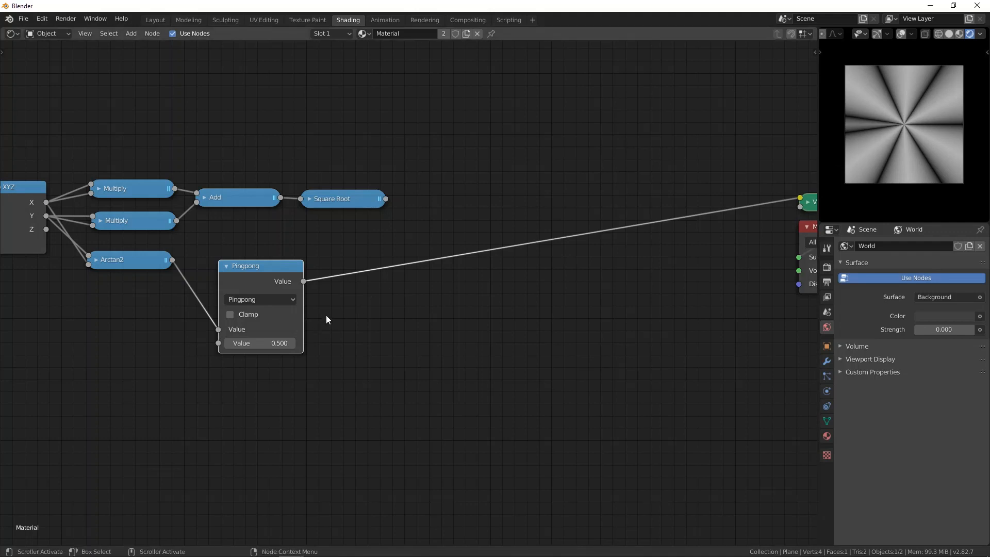
pyautogui.moveTo(922, 146)
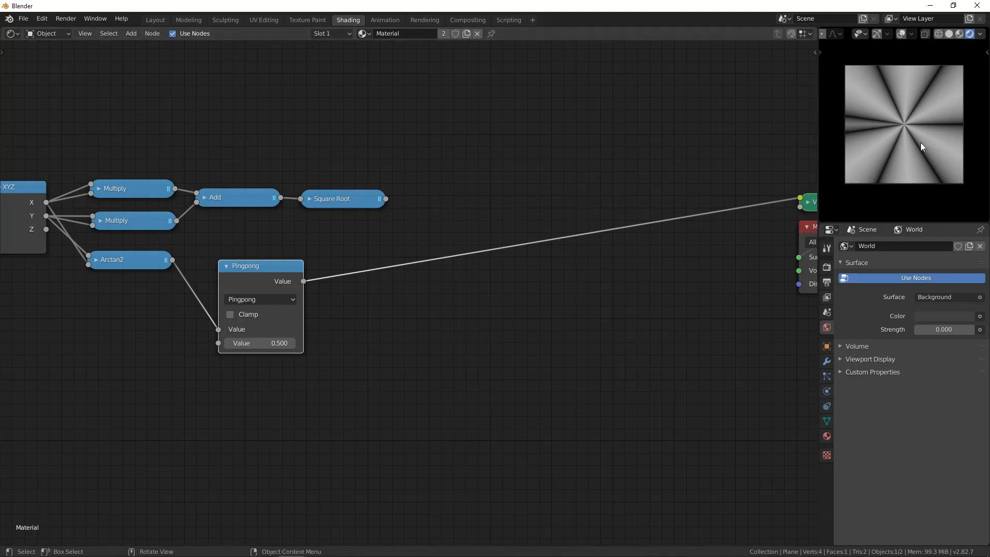
pyautogui.moveTo(857, 103)
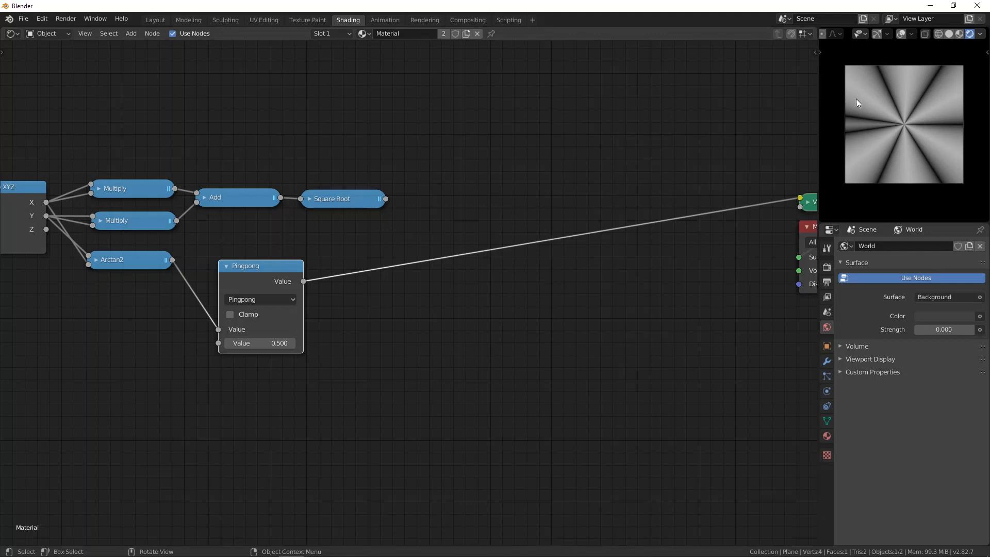
pyautogui.moveTo(260, 342)
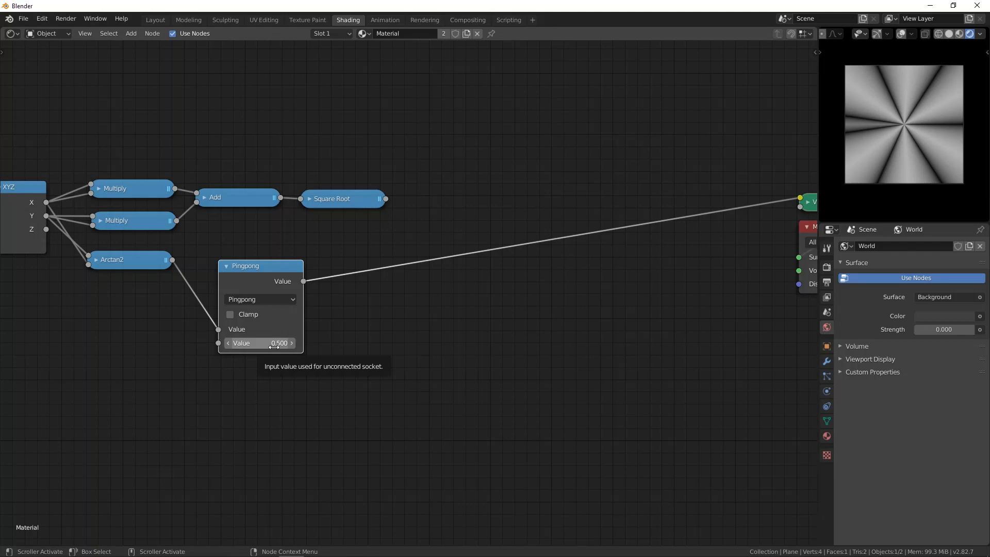
pyautogui.moveTo(927, 175)
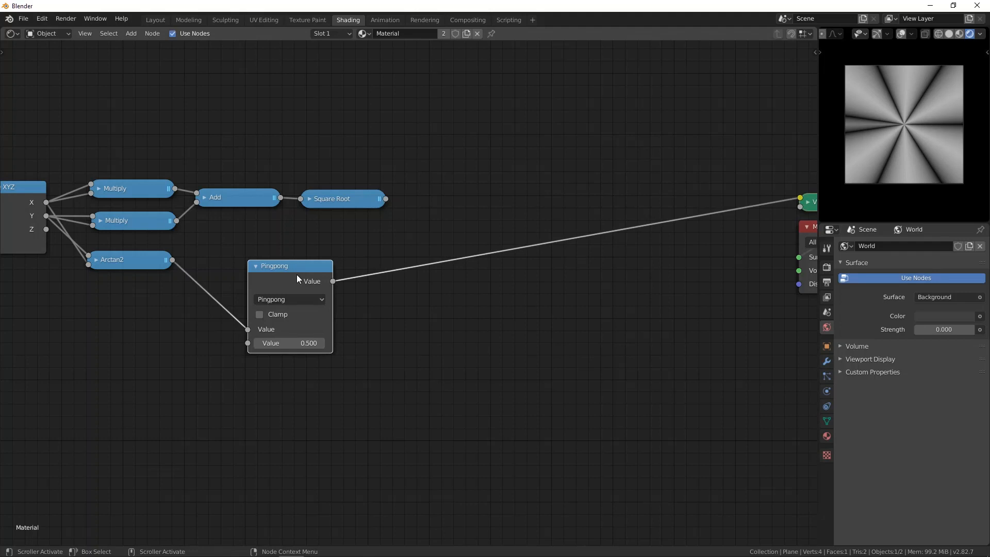
# Step: Add a Value node of 6 and a Divide node computing 3.142 / Value for the Pingpong scale
pyautogui.click(131, 33)
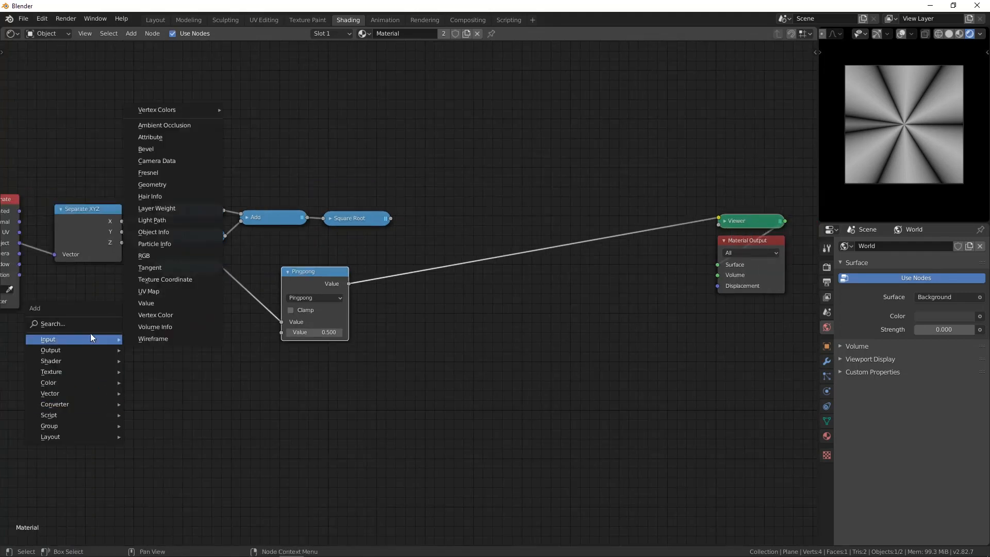
pyautogui.click(145, 304)
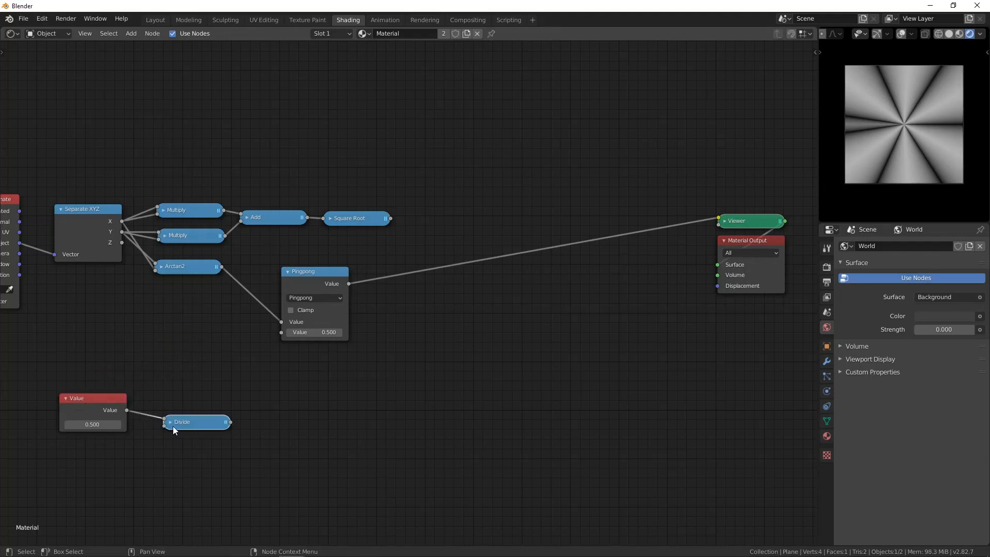
pyautogui.click(169, 422)
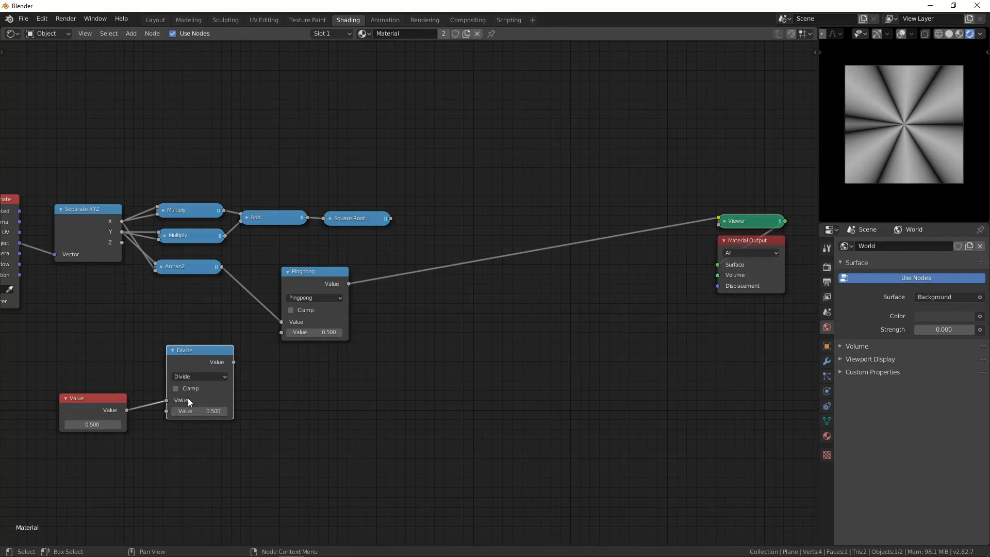
pyautogui.click(175, 389)
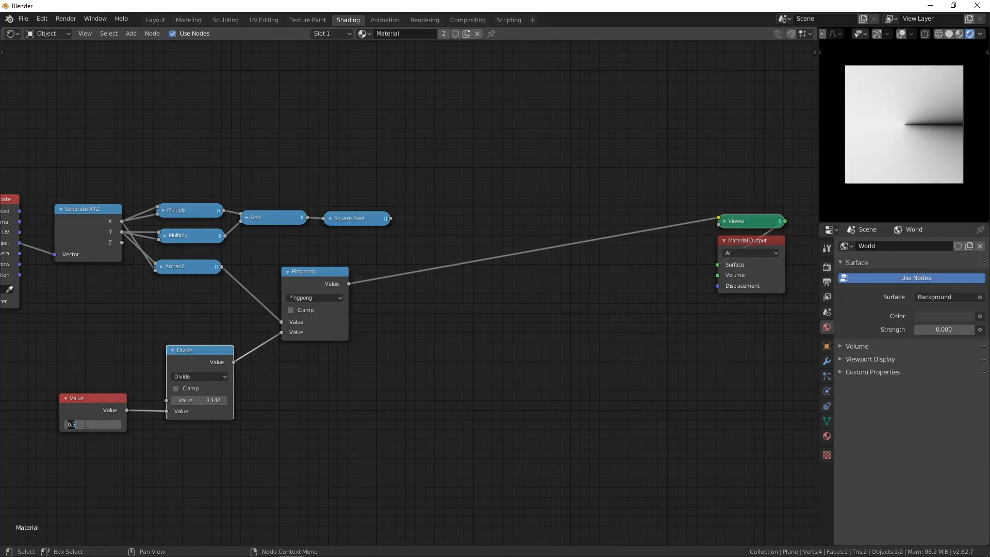
pyautogui.write('6.000')
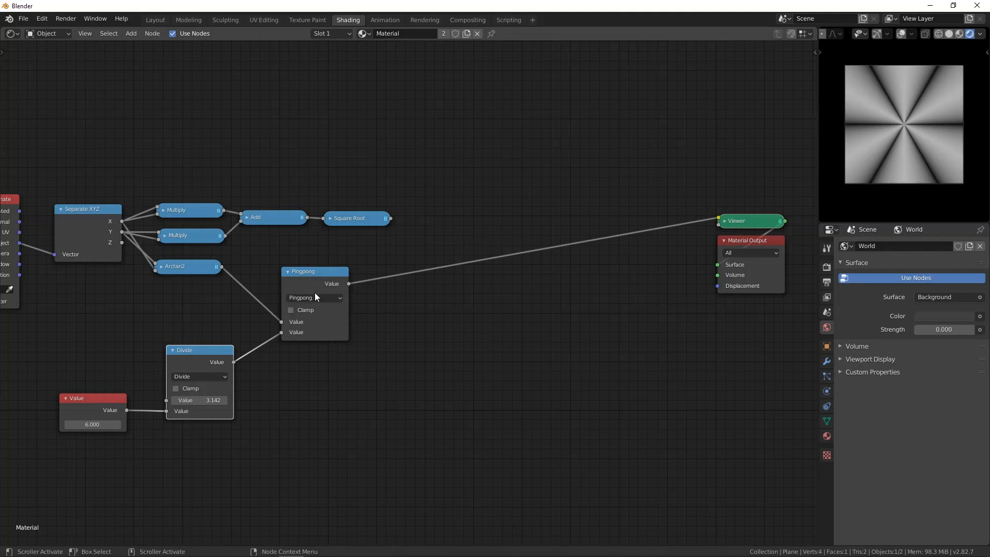
pyautogui.moveTo(315, 297)
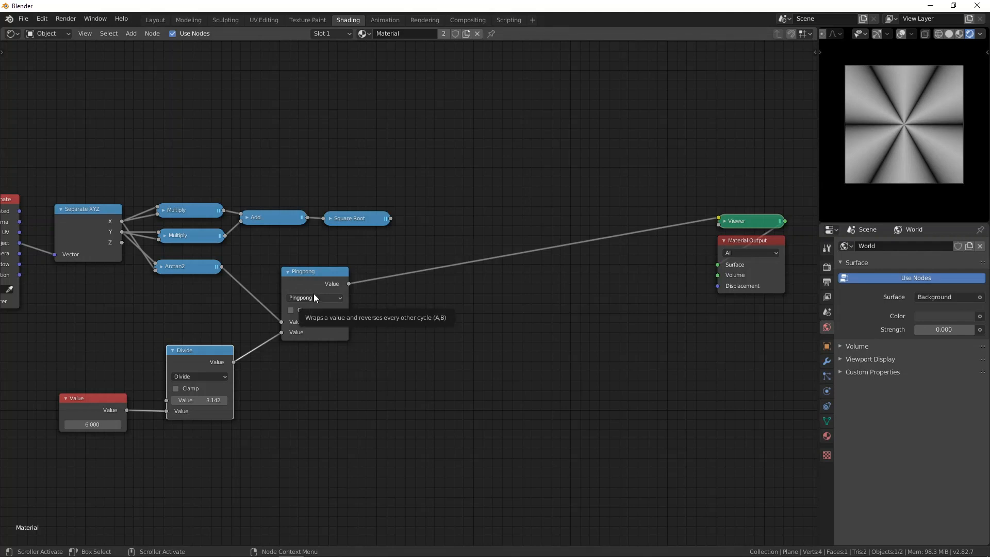
pyautogui.moveTo(948, 129)
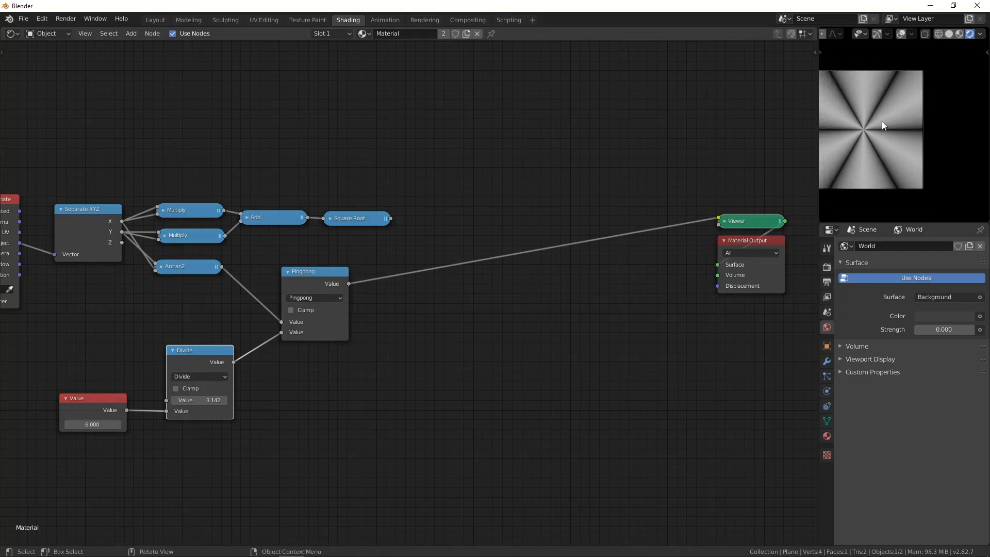
pyautogui.moveTo(886, 124)
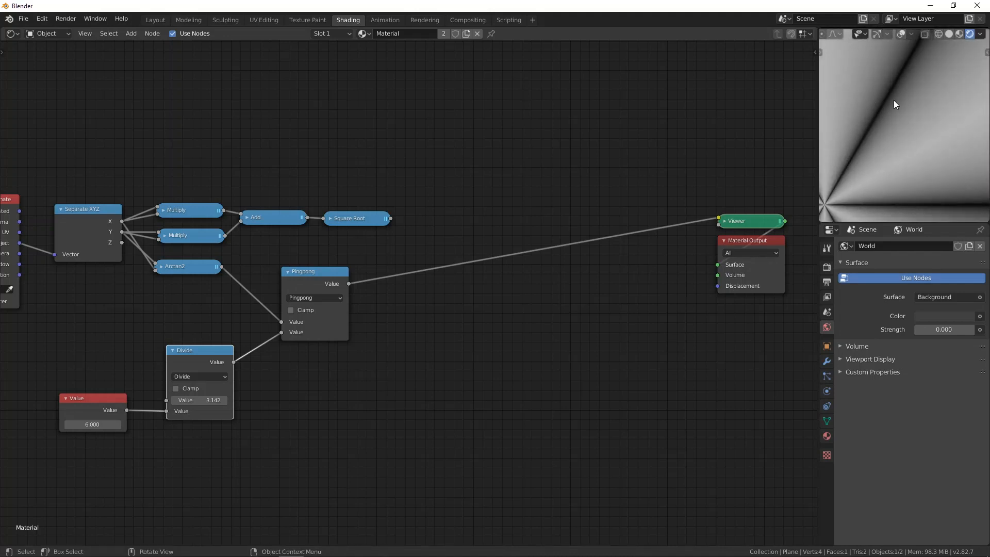
pyautogui.moveTo(884, 107)
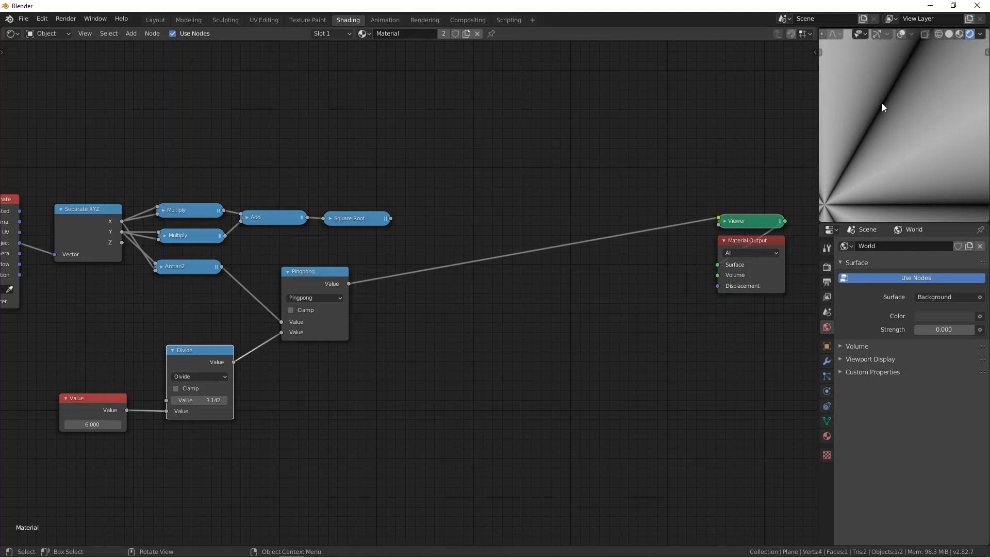
pyautogui.moveTo(865, 94)
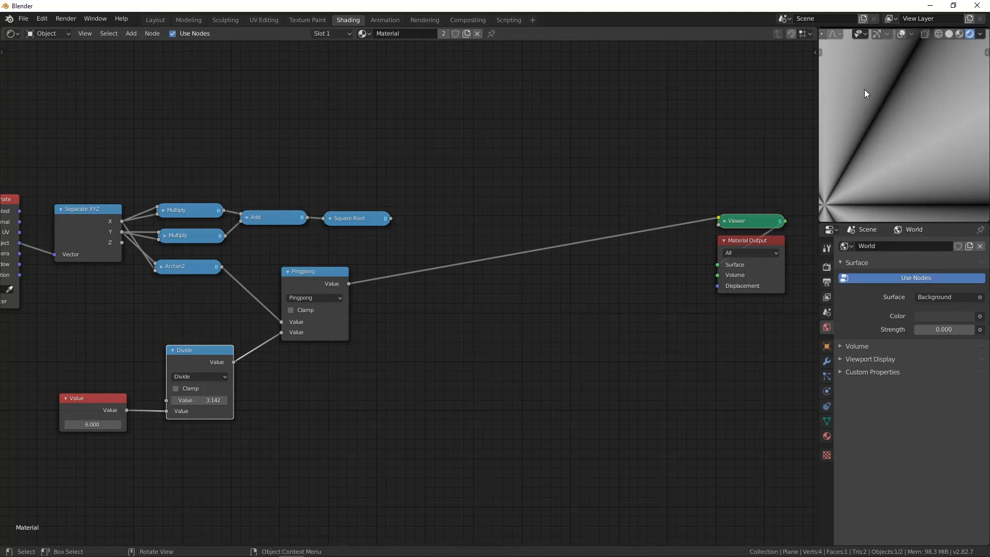
pyautogui.moveTo(926, 195)
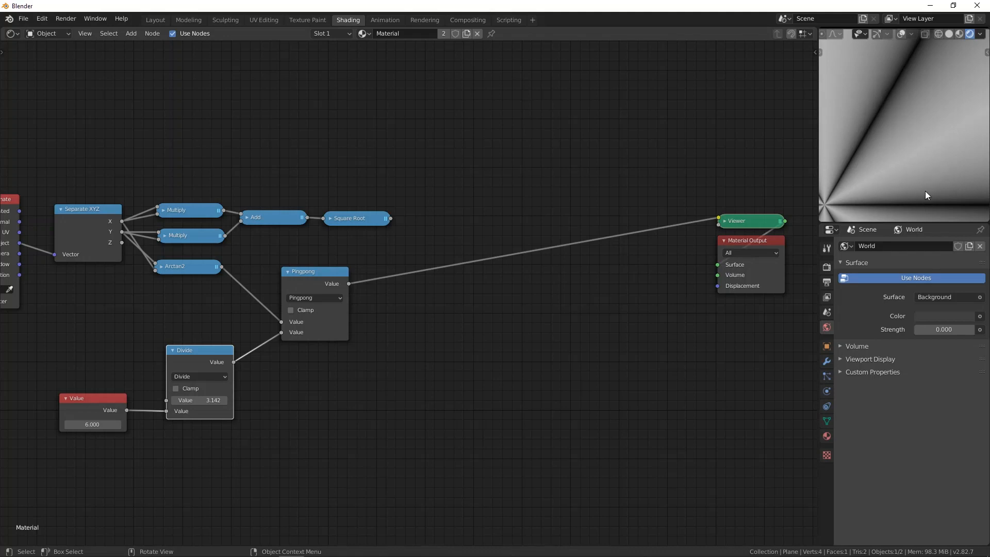
pyautogui.moveTo(932, 125)
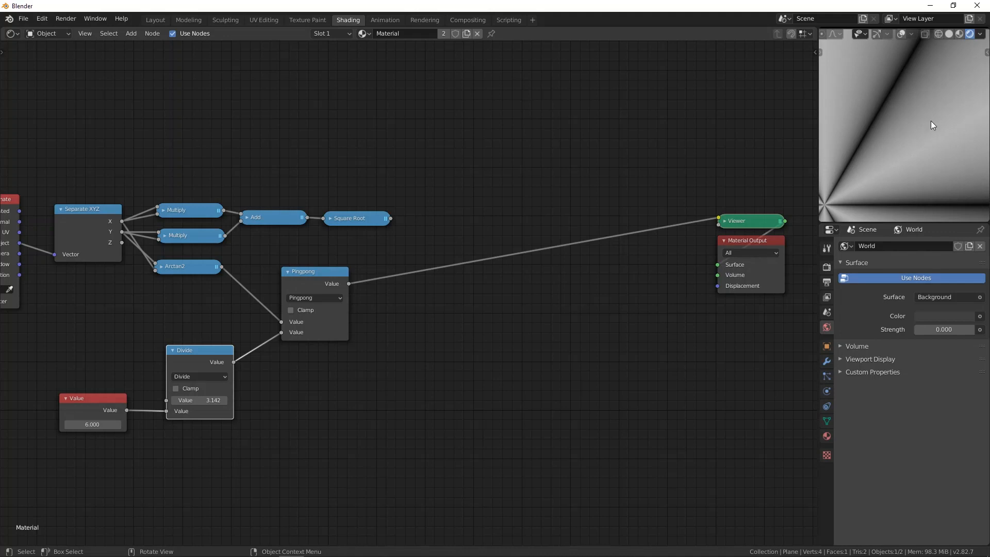
pyautogui.moveTo(908, 134)
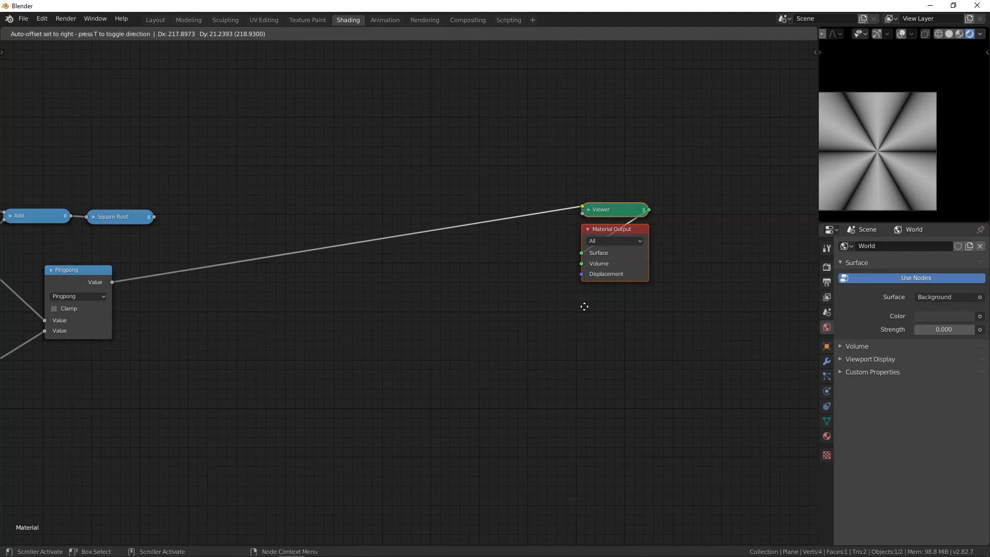
# Step: Add Combine XYZ plus Sine and Cosine math nodes of the folded angle
pyautogui.click(411, 248)
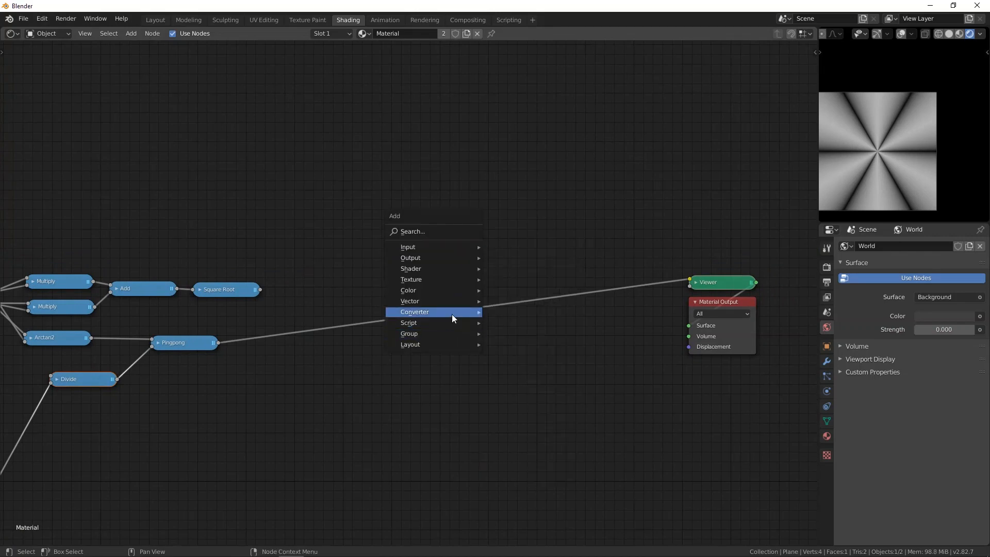
pyautogui.click(415, 312)
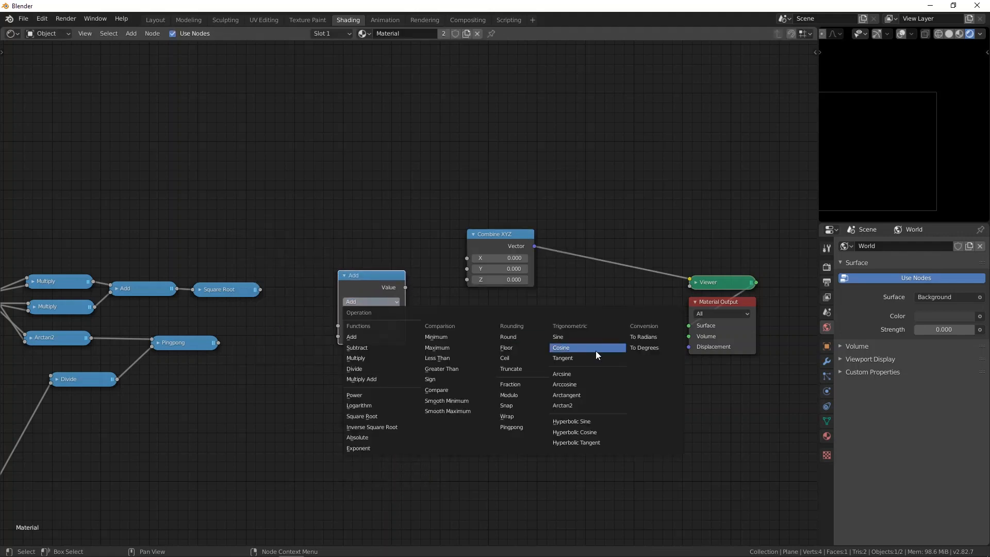
pyautogui.click(558, 336)
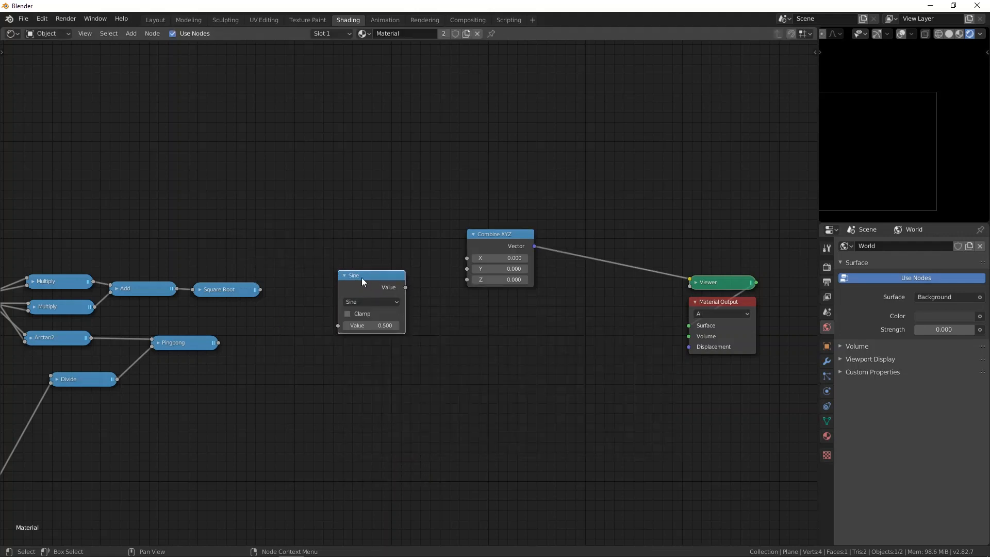
pyautogui.click(362, 381)
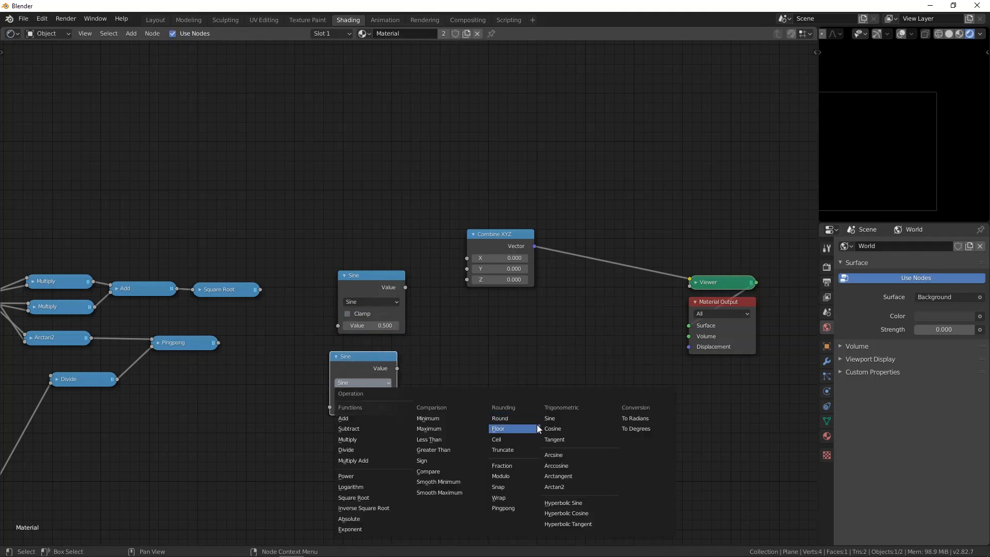
pyautogui.click(550, 428)
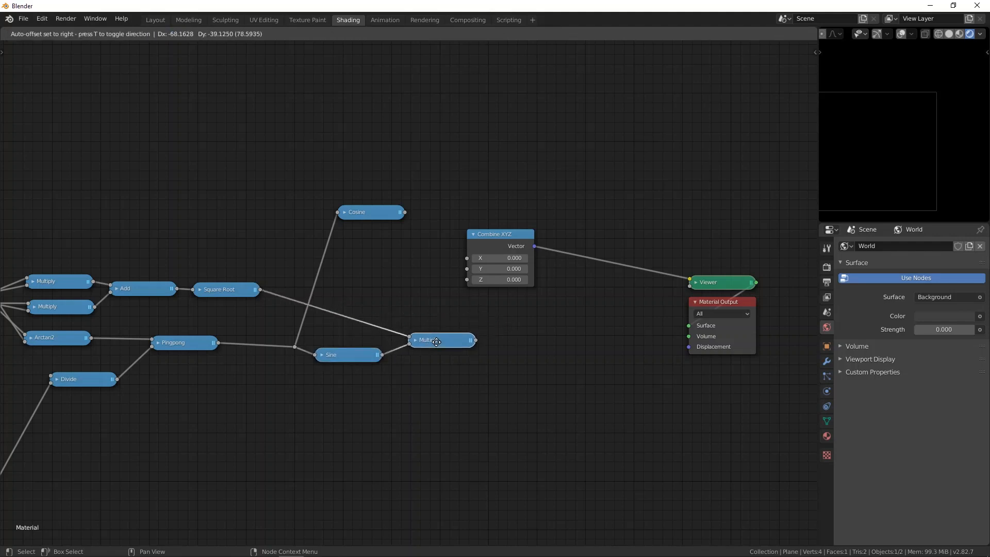
# Step: Multiply the radius by sine and cosine and feed them into Combine XYZ
pyautogui.click(434, 342)
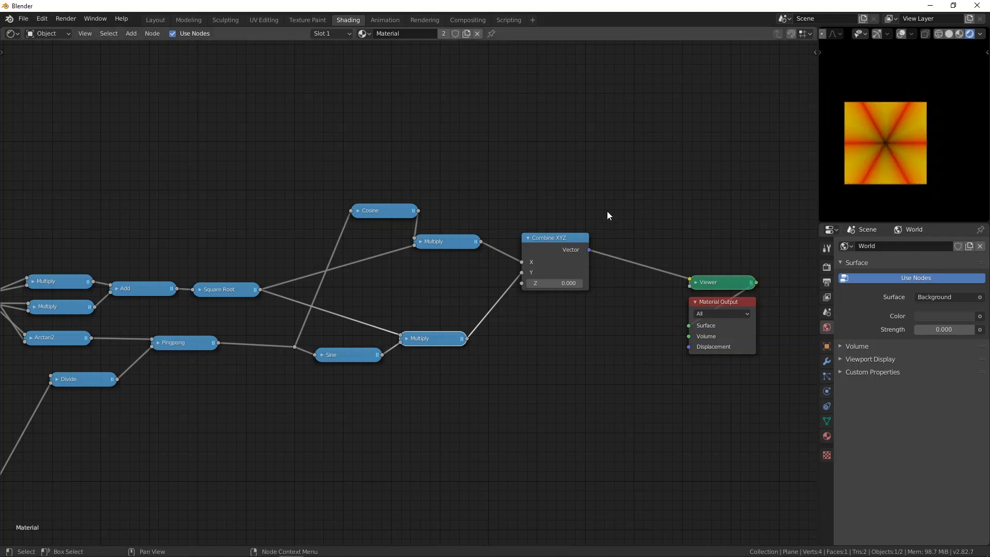
pyautogui.moveTo(463, 201)
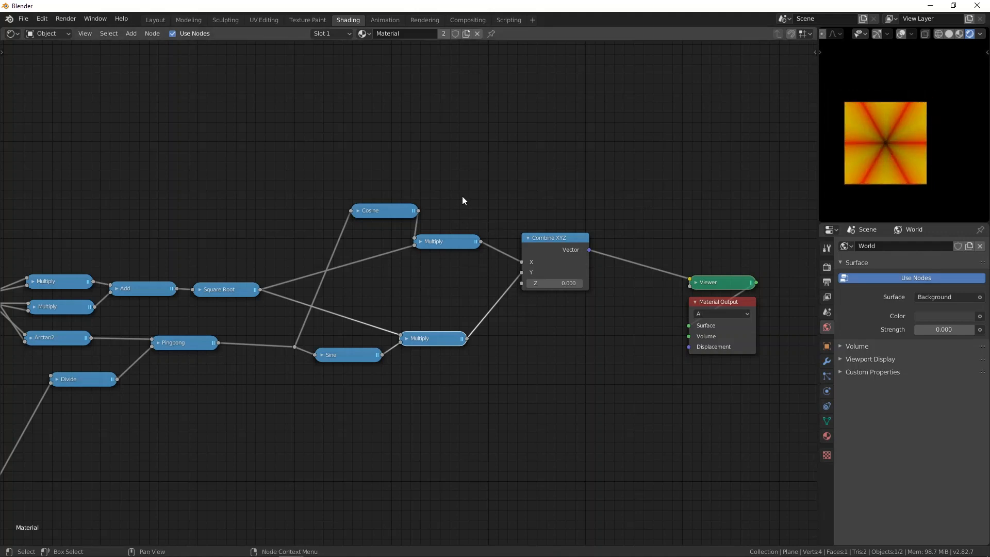
pyautogui.scroll(-3)
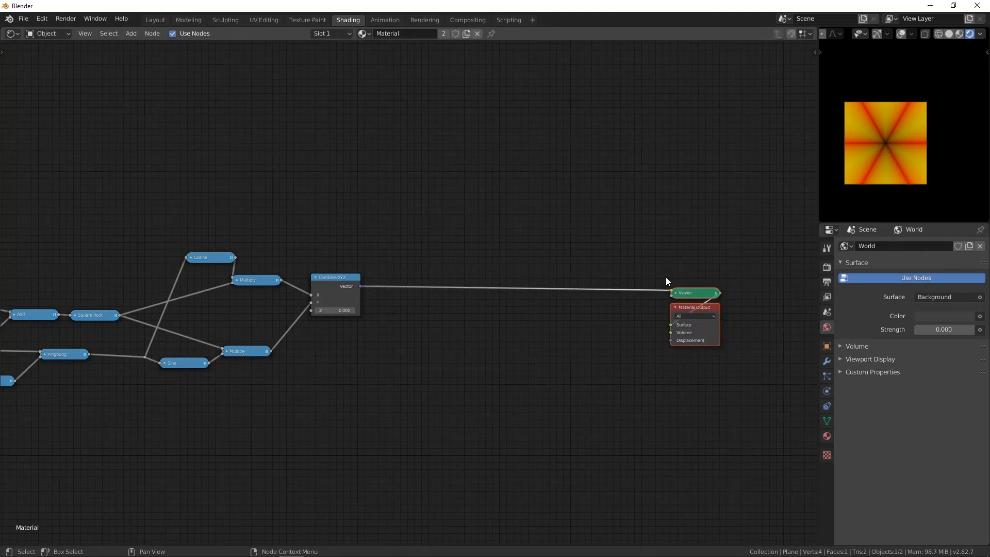
pyautogui.moveTo(306, 291)
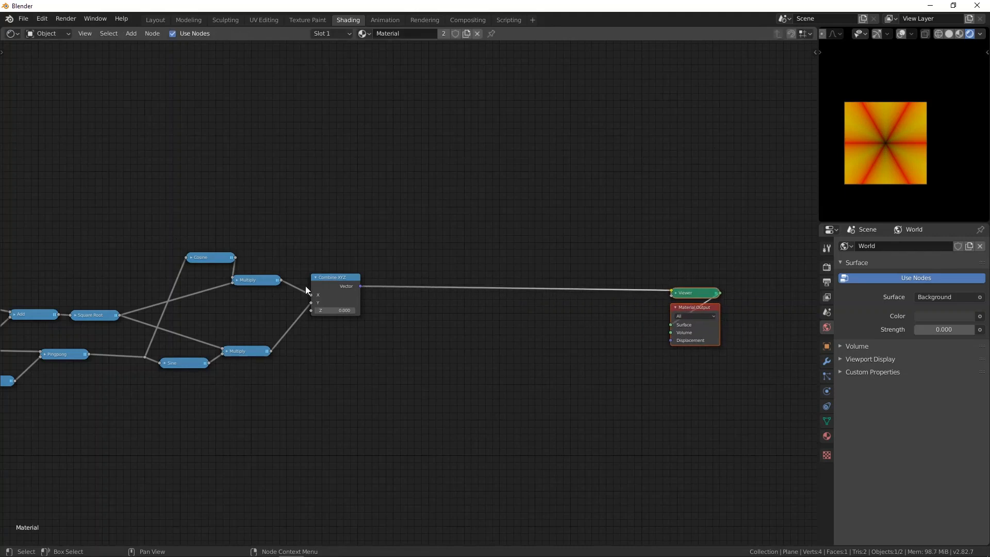
pyautogui.moveTo(442, 257)
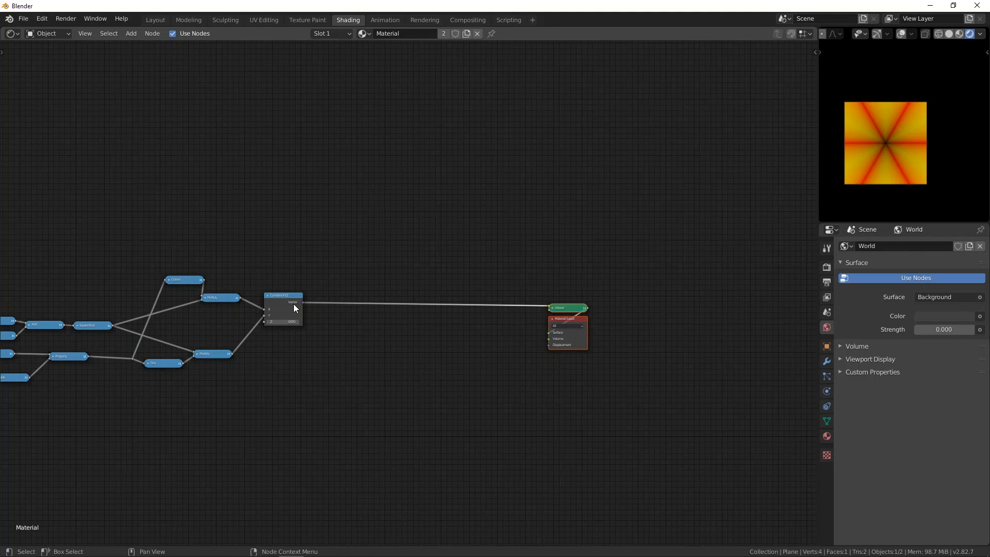
pyautogui.moveTo(440, 292)
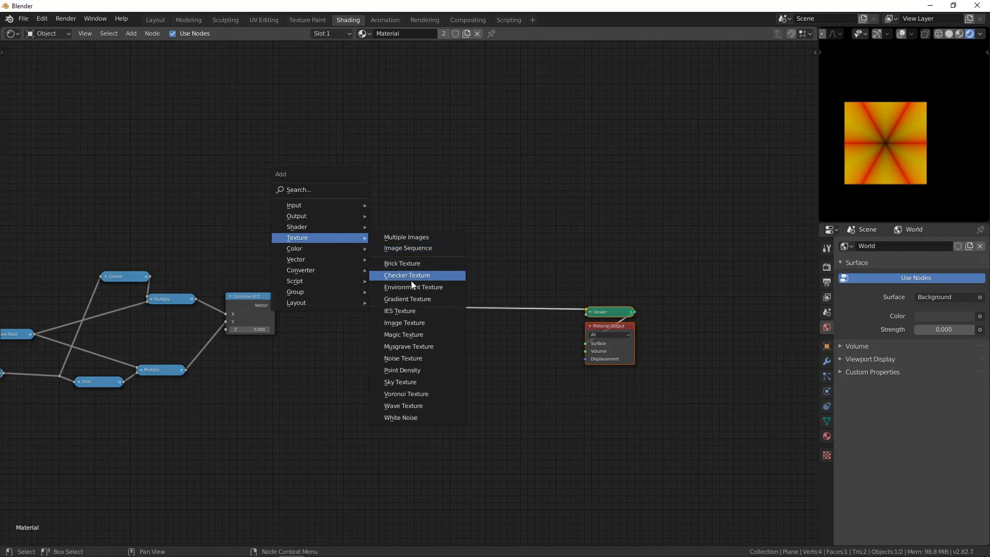
# Step: Add a Voronoi Texture on the Combine XYZ vector with feature Smooth F1
pyautogui.click(406, 393)
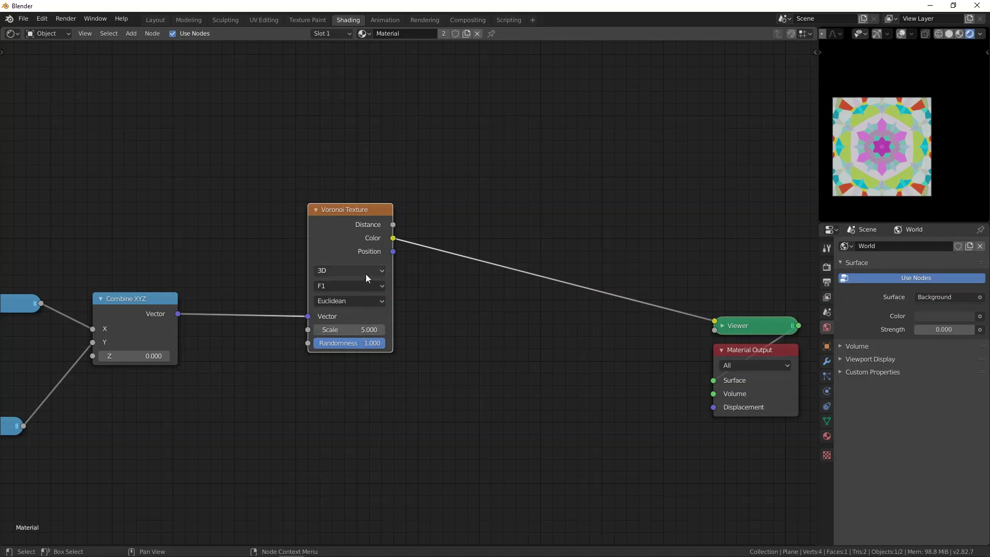
pyautogui.click(349, 286)
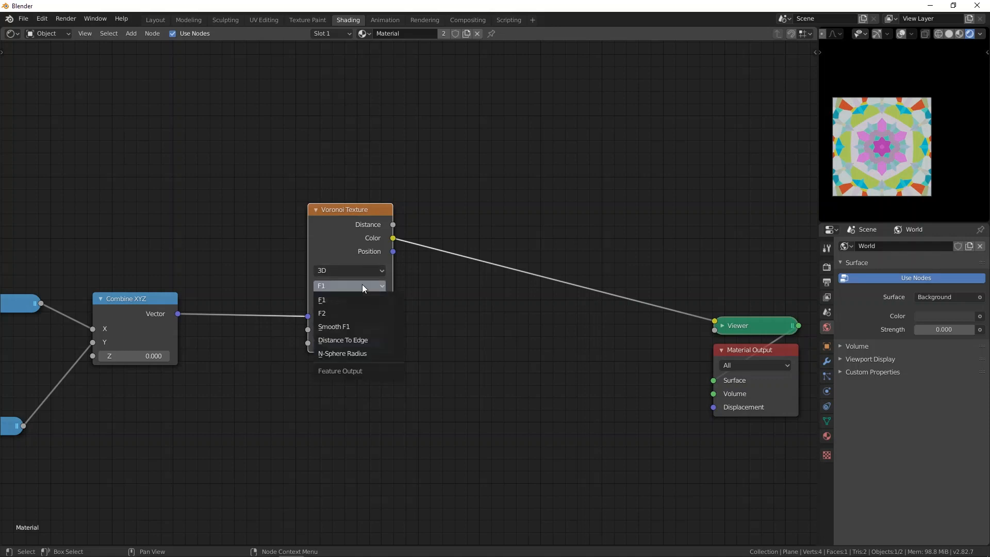
pyautogui.click(333, 326)
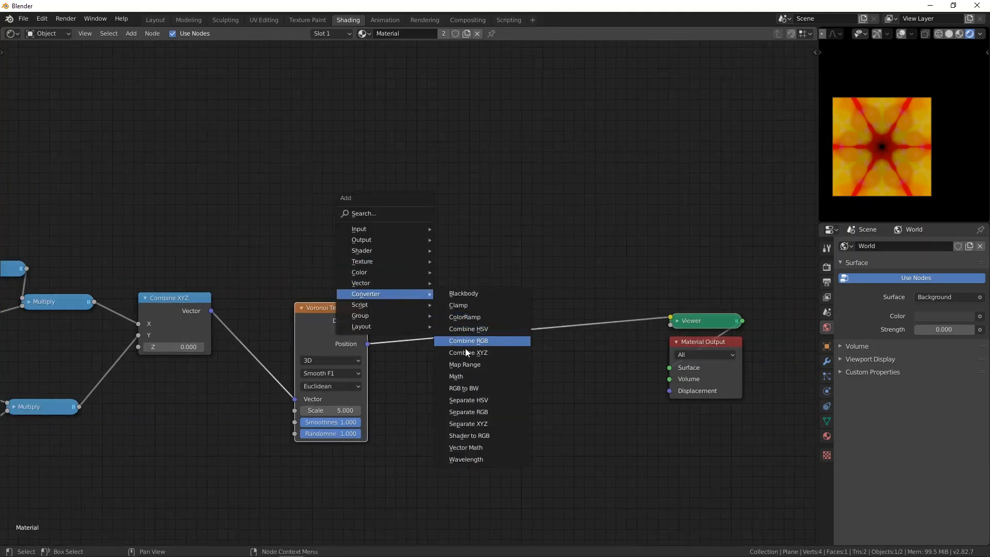
# Step: Add a Vector Math Subtract node taking Combine XYZ minus Voronoi Position
pyautogui.click(465, 446)
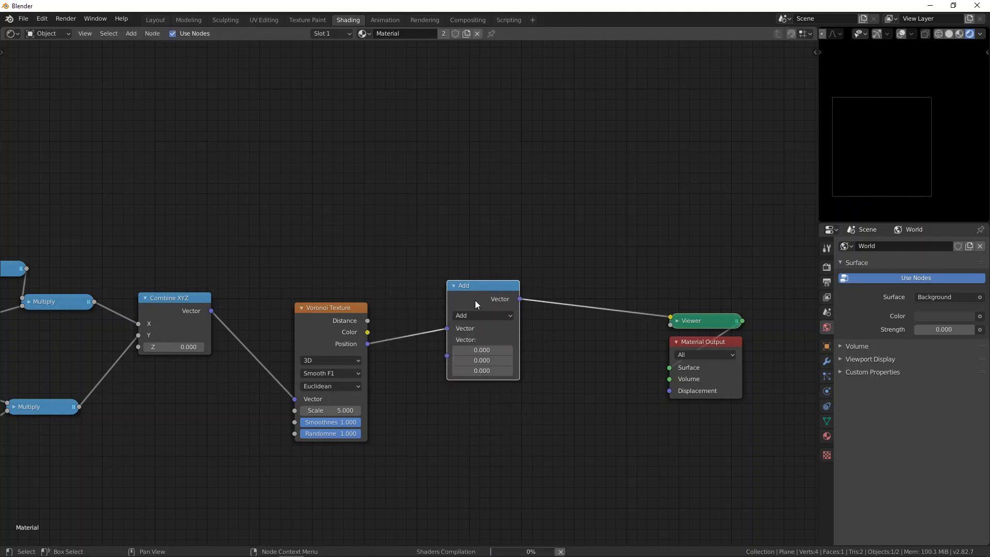
pyautogui.click(481, 316)
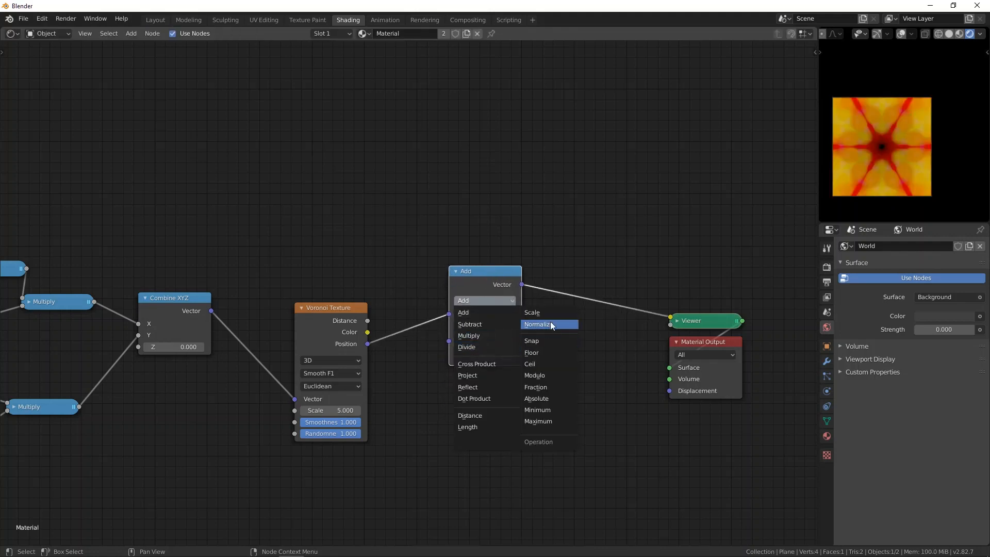
pyautogui.moveTo(477, 342)
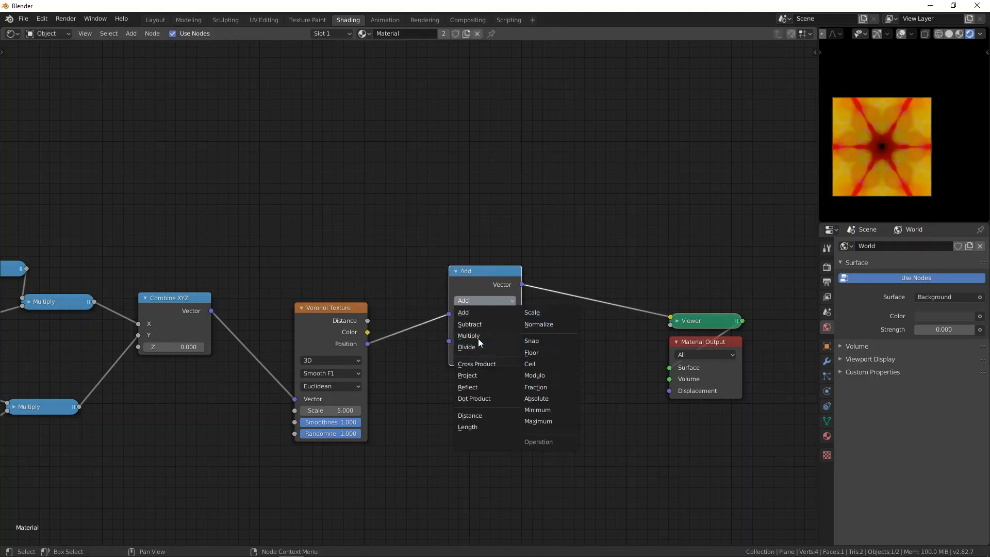
pyautogui.click(470, 324)
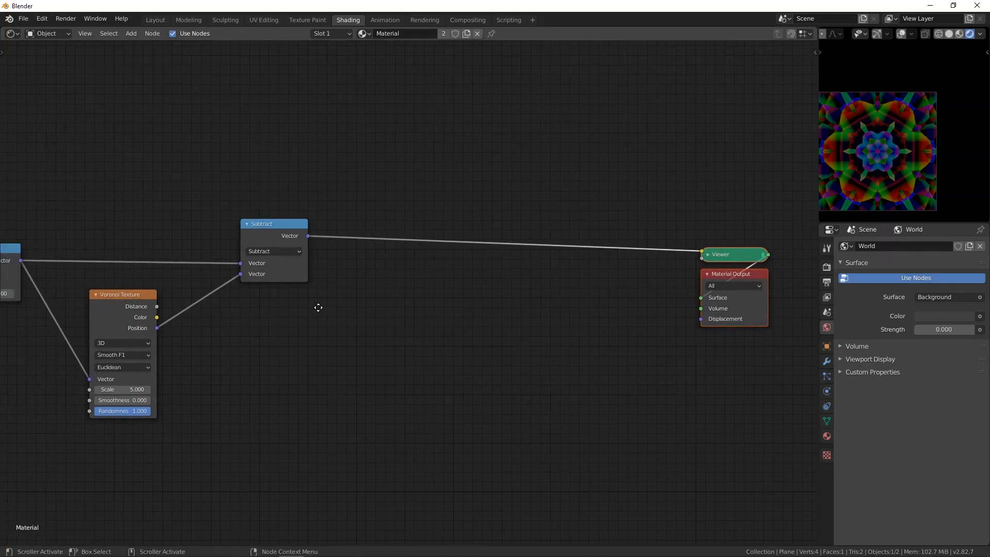
# Step: Place a duplicated Voronoi after Subtract, set to Distance To Edge, and adjust its scale
pyautogui.moveTo(123, 294); pyautogui.dragTo(393, 253)
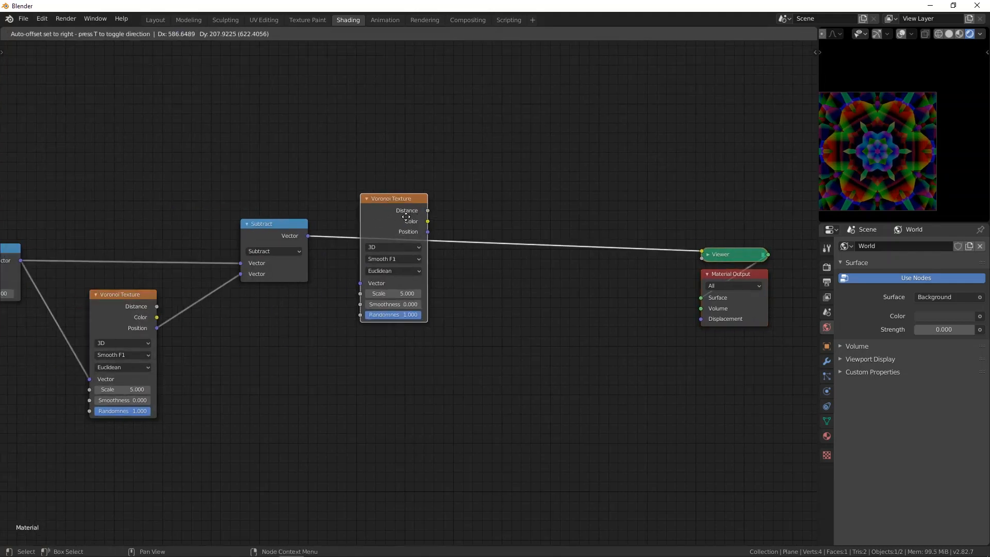
pyautogui.click(392, 259)
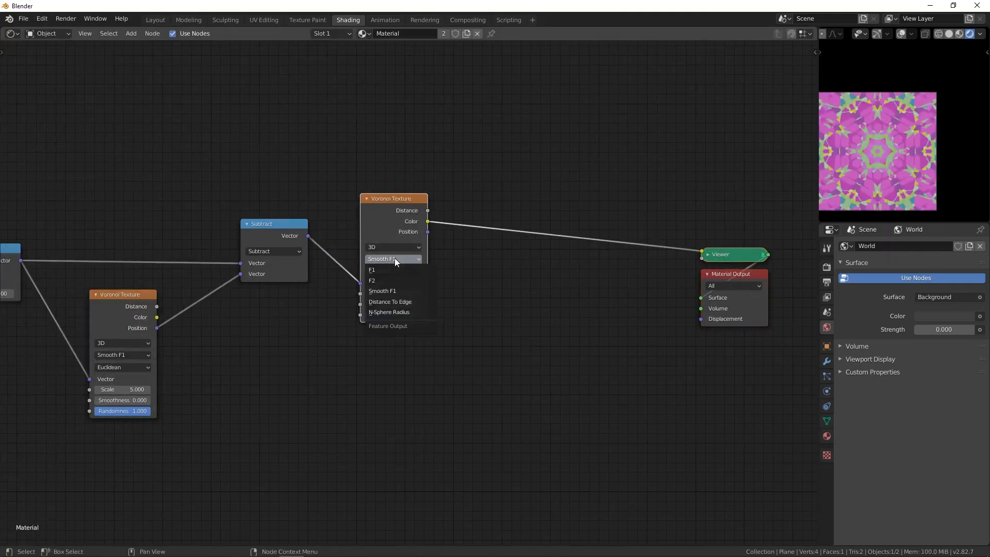
pyautogui.click(390, 302)
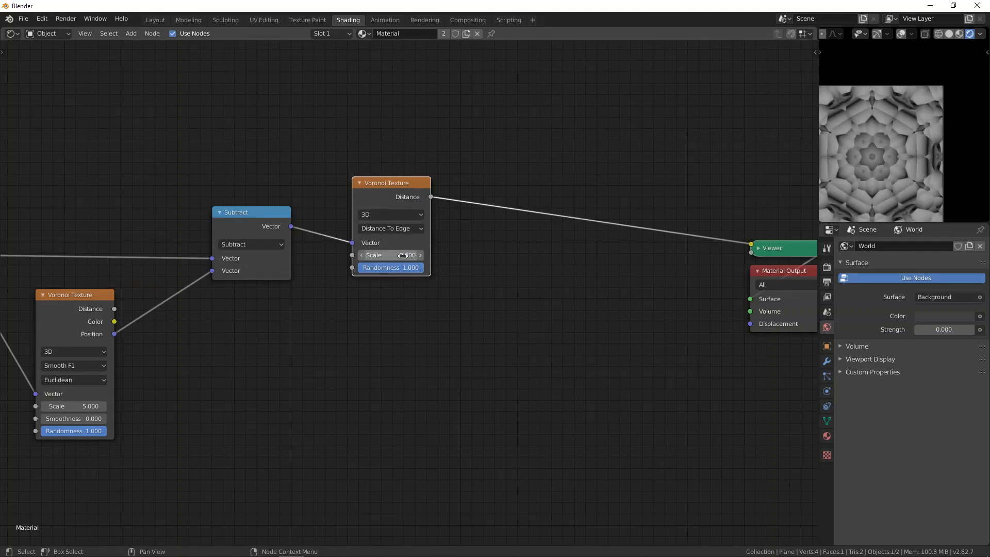
pyautogui.click(390, 254)
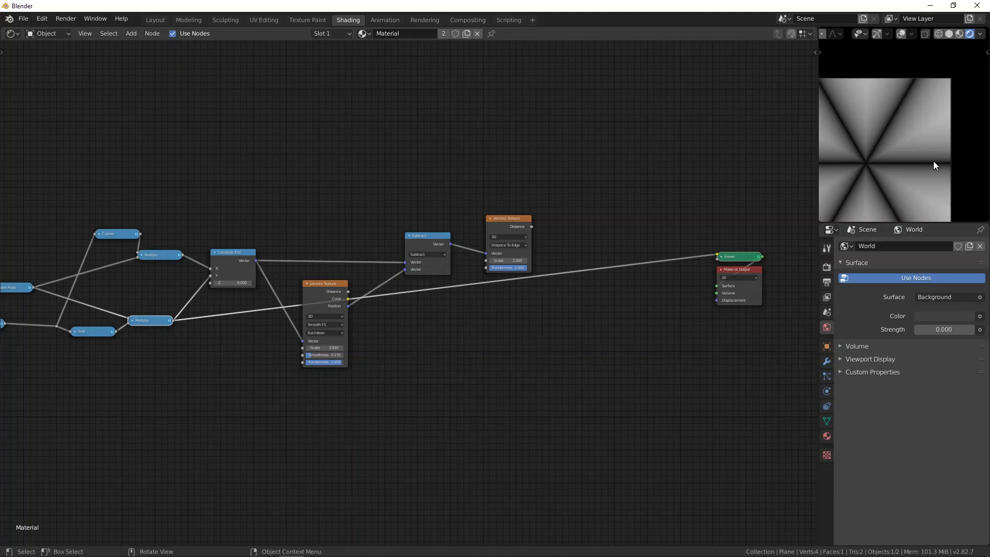
pyautogui.moveTo(864, 145)
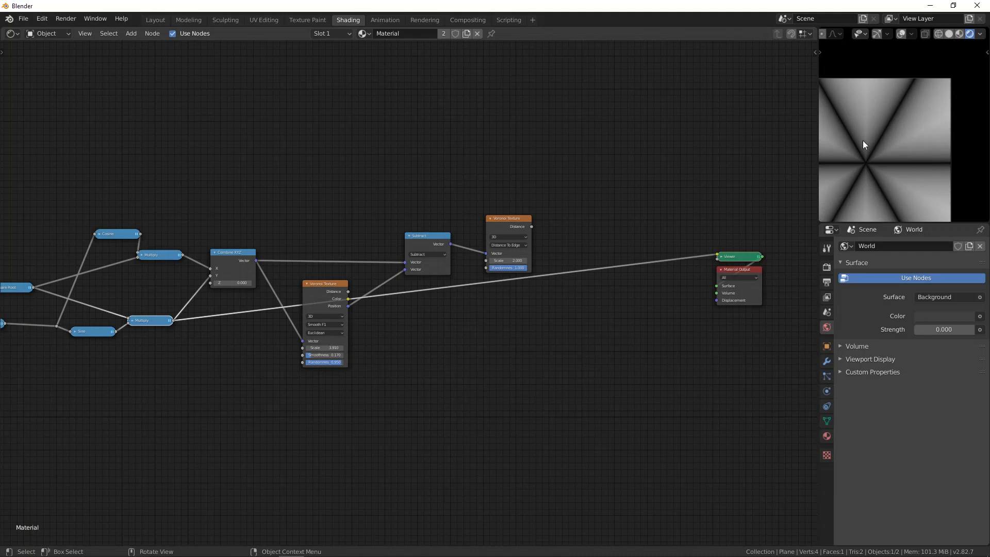
pyautogui.moveTo(932, 128)
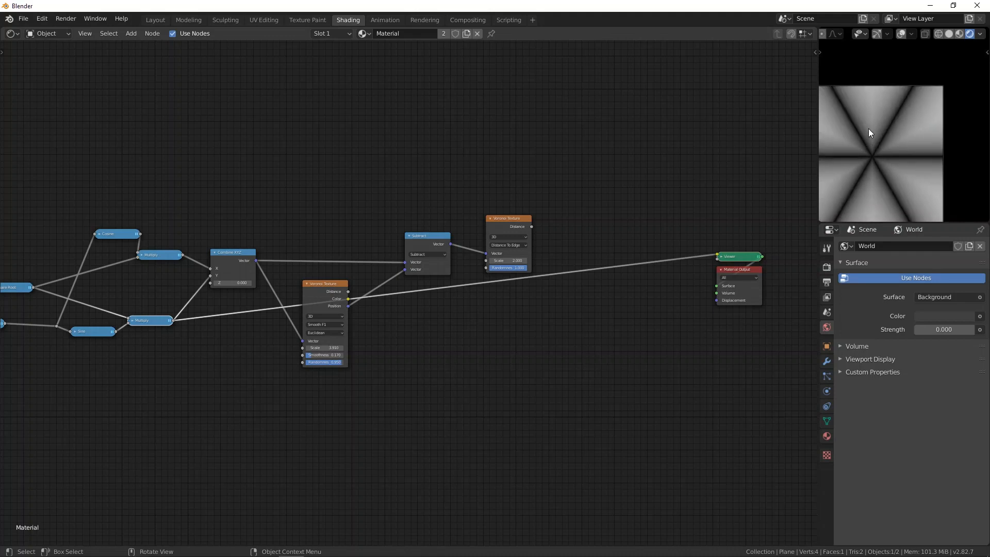
pyautogui.moveTo(870, 136)
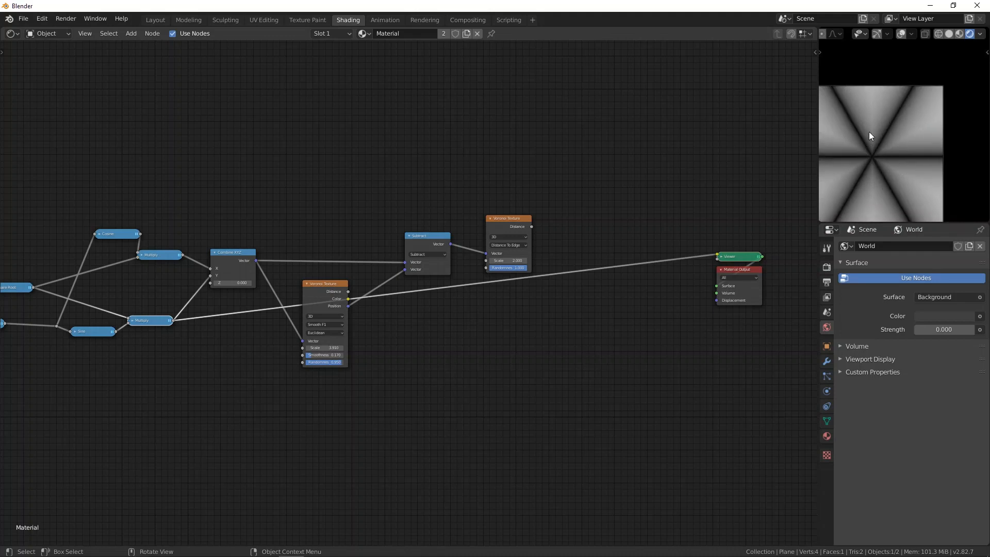
pyautogui.moveTo(888, 157)
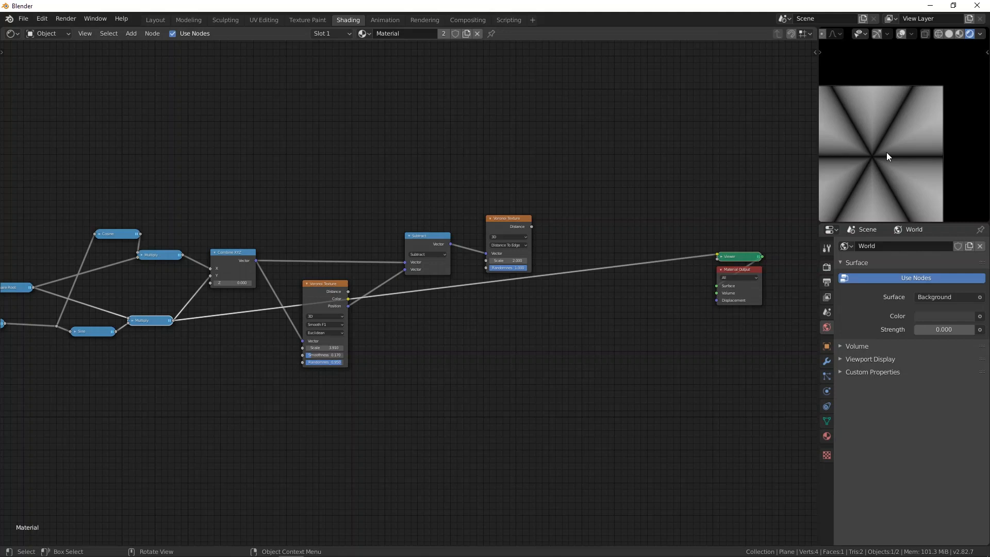
pyautogui.moveTo(935, 131)
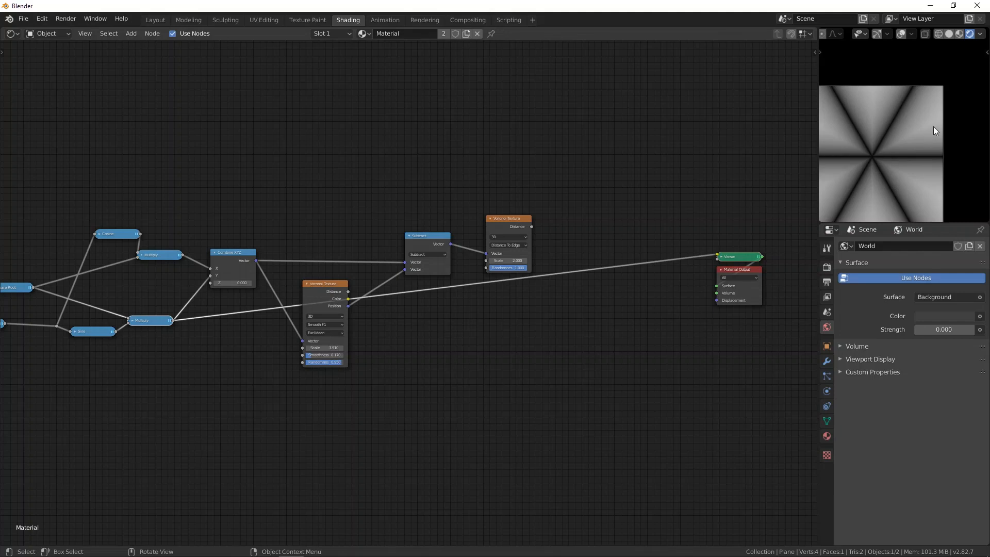
pyautogui.moveTo(893, 117)
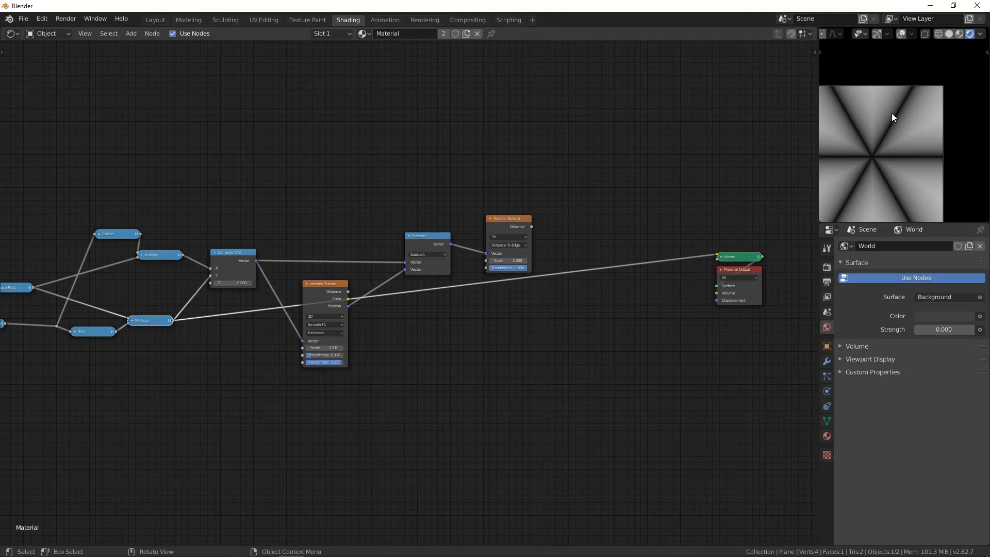
pyautogui.moveTo(727, 246)
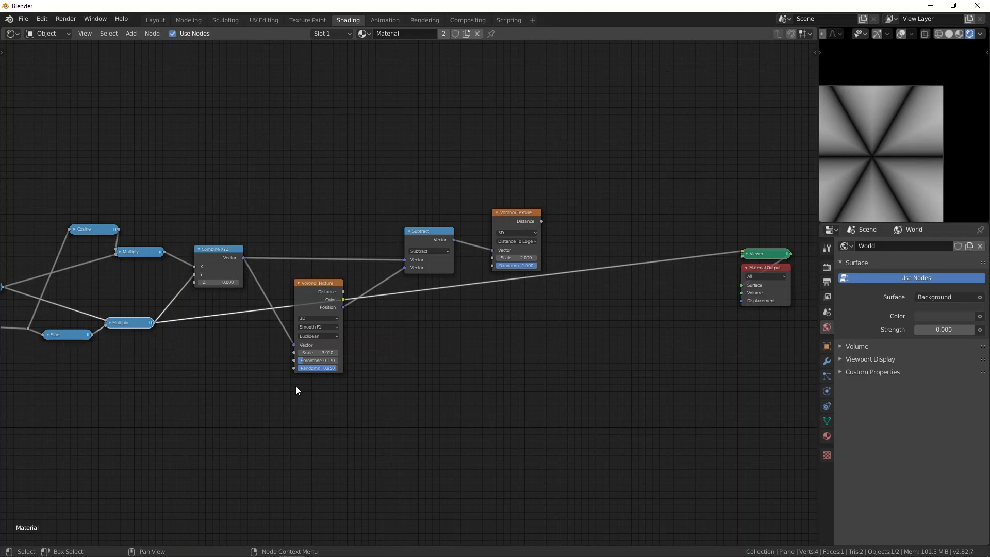
pyautogui.moveTo(487, 310)
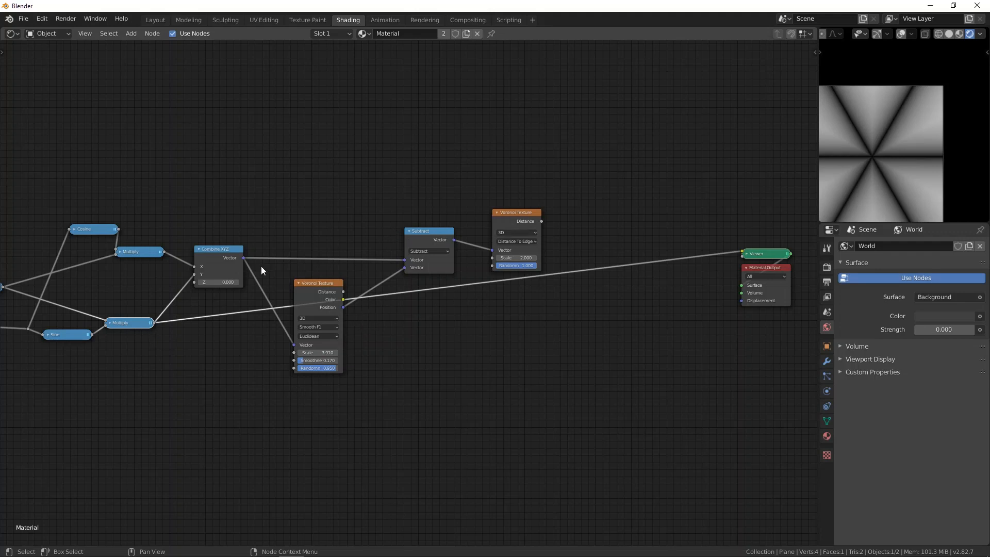
# Step: Add a Math Subtract combining the second Voronoi distance with the Multiply branch
pyautogui.click(529, 226)
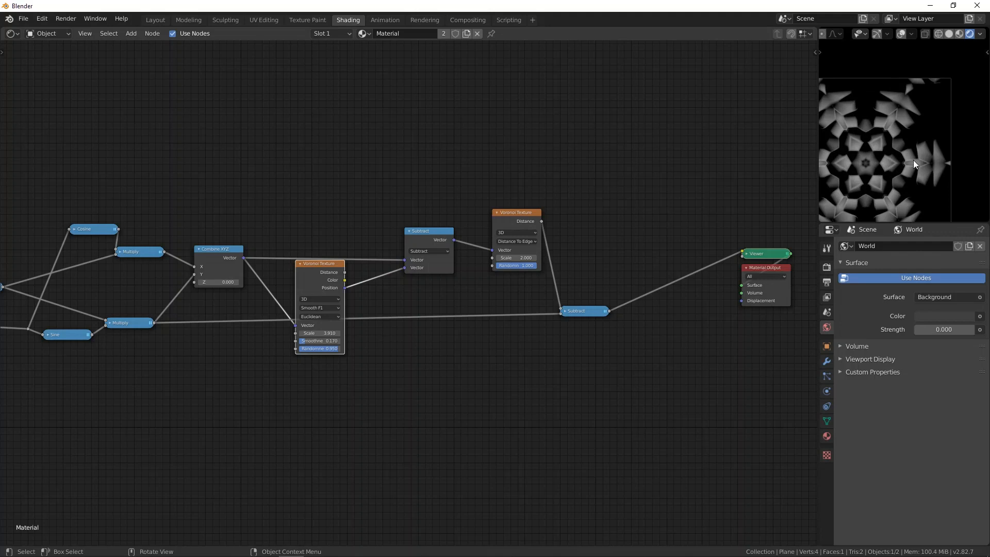
pyautogui.moveTo(924, 158)
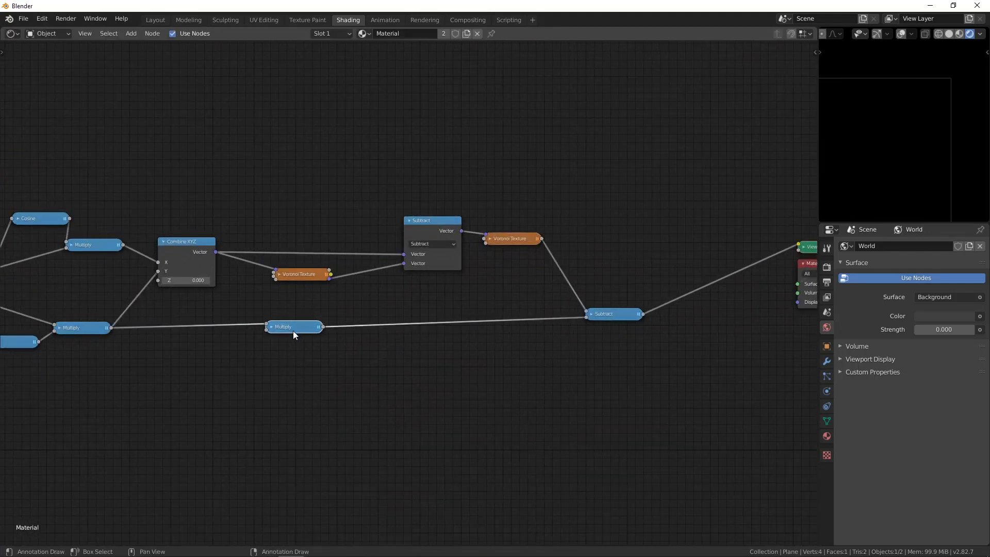
# Step: Detach Less Than and route the second Voronoi minus the 0.910 Multiply result onward via a Subtract node
pyautogui.click(283, 327)
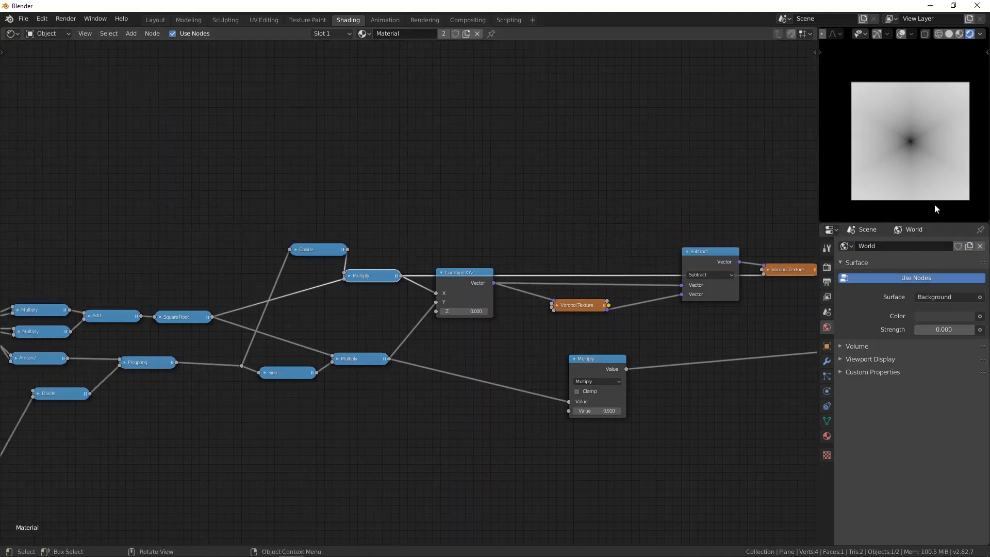
pyautogui.moveTo(920, 122)
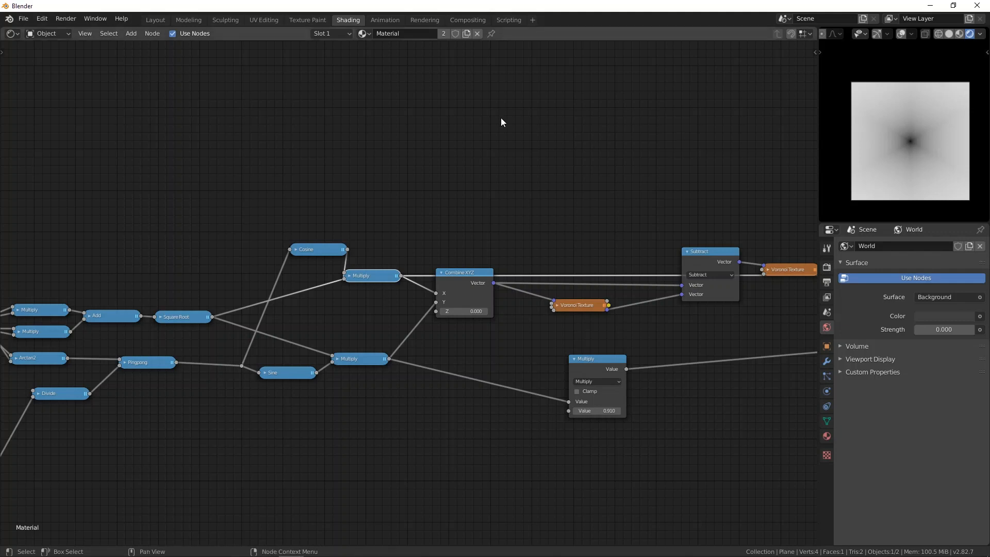
pyautogui.moveTo(451, 162)
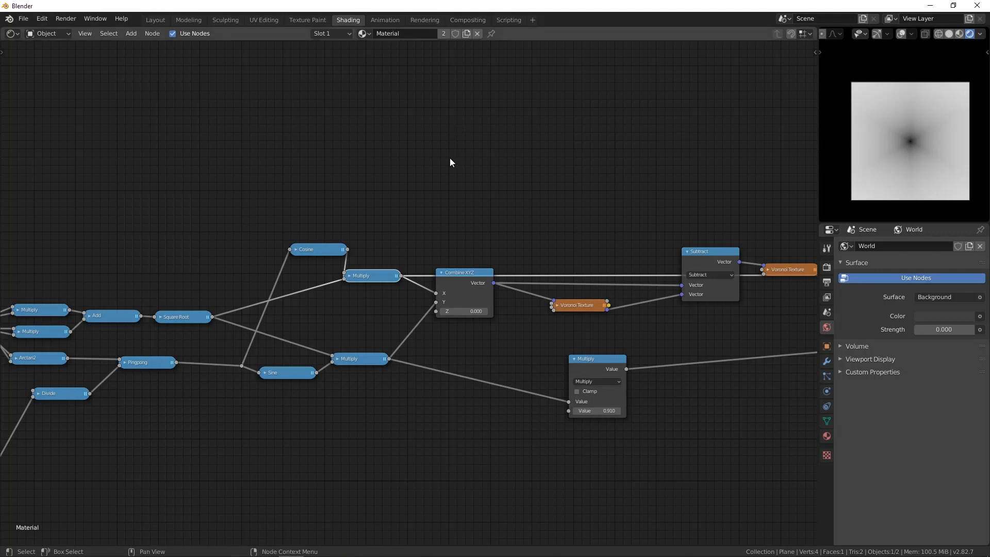
pyautogui.moveTo(922, 125)
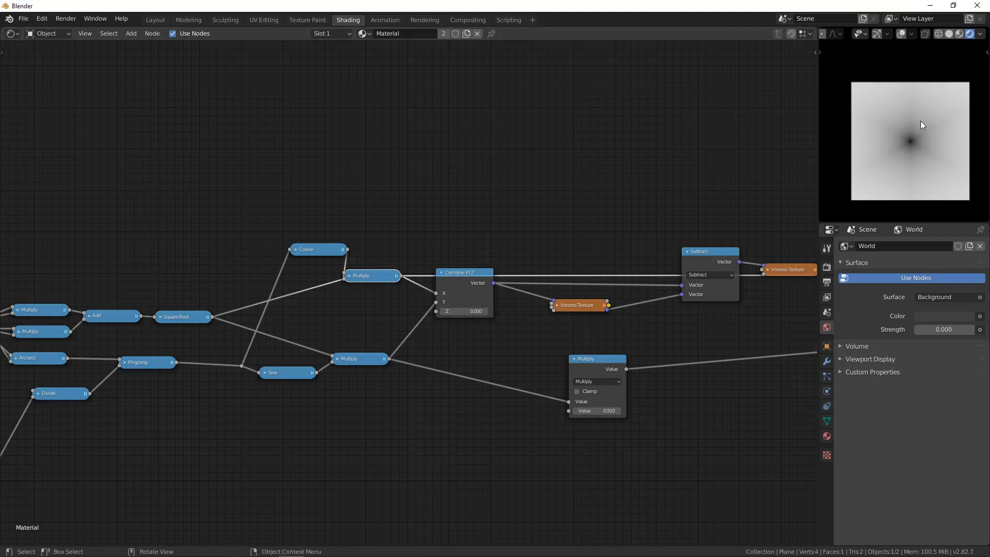
pyautogui.moveTo(914, 127)
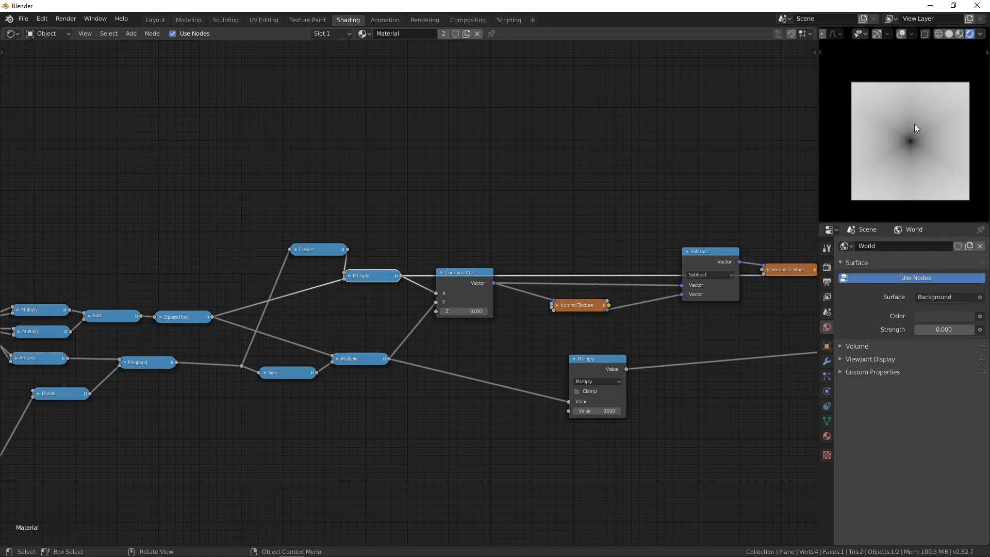
pyautogui.moveTo(915, 136)
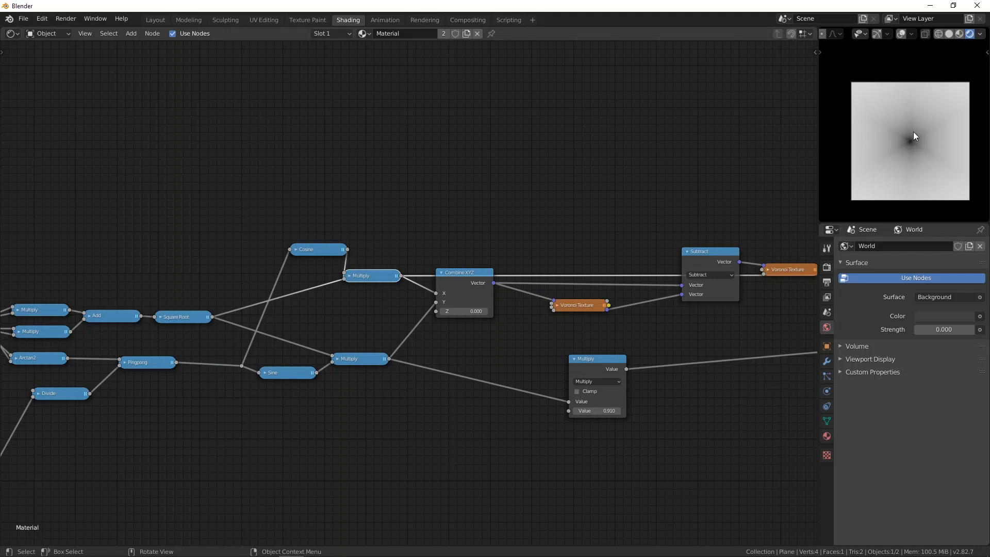
pyautogui.moveTo(911, 140)
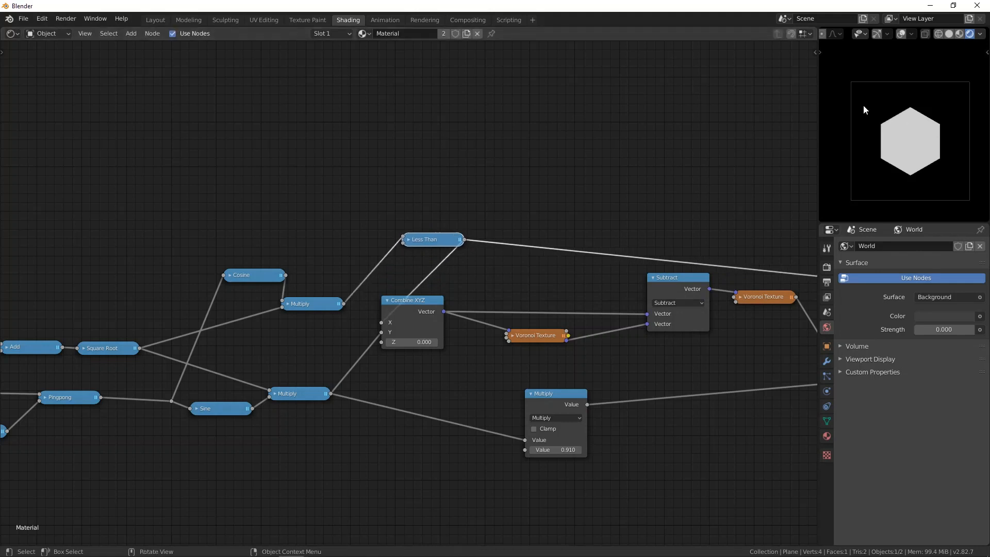
pyautogui.click(410, 238)
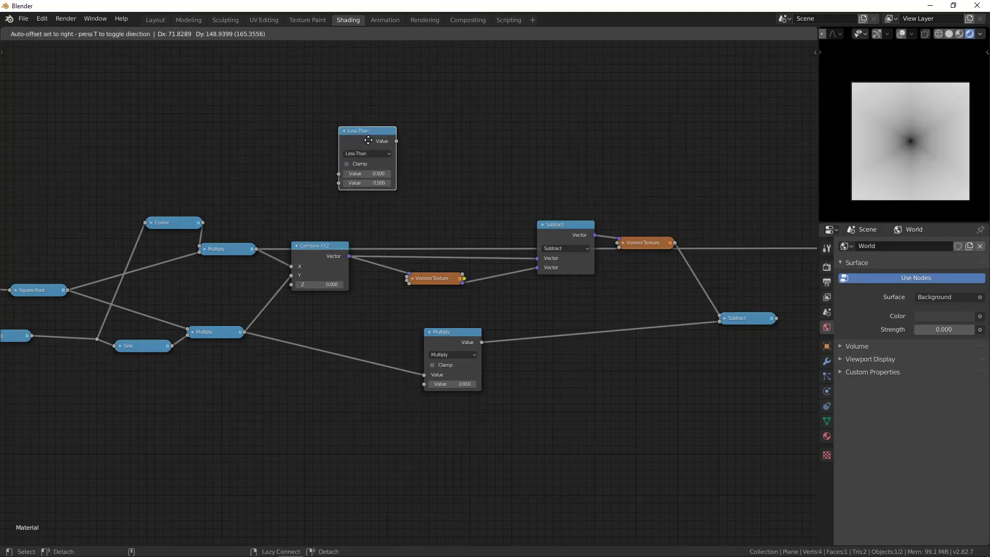
# Step: Park the spare math node above the network and make it a Smooth Minimum (after trying Maximum)
pyautogui.click(384, 150)
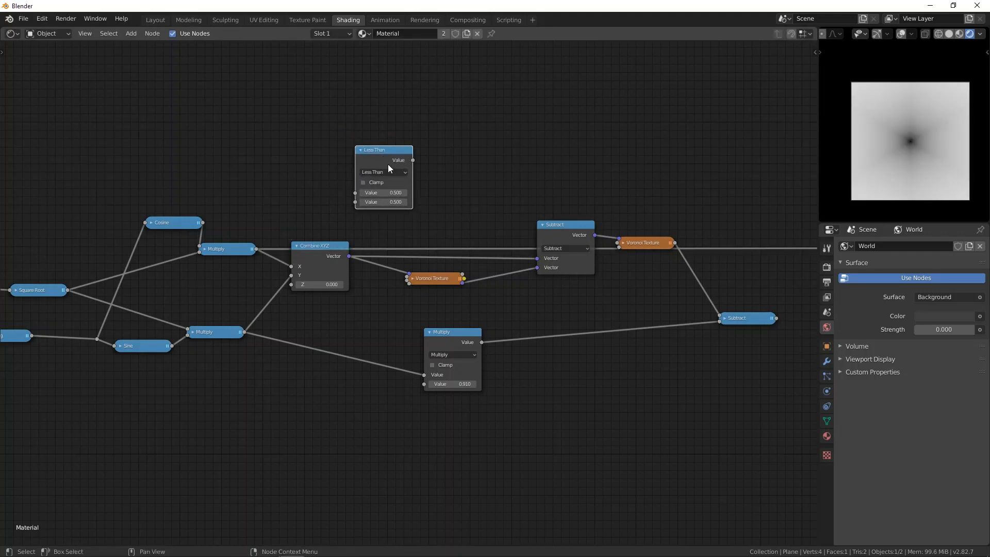
pyautogui.click(382, 172)
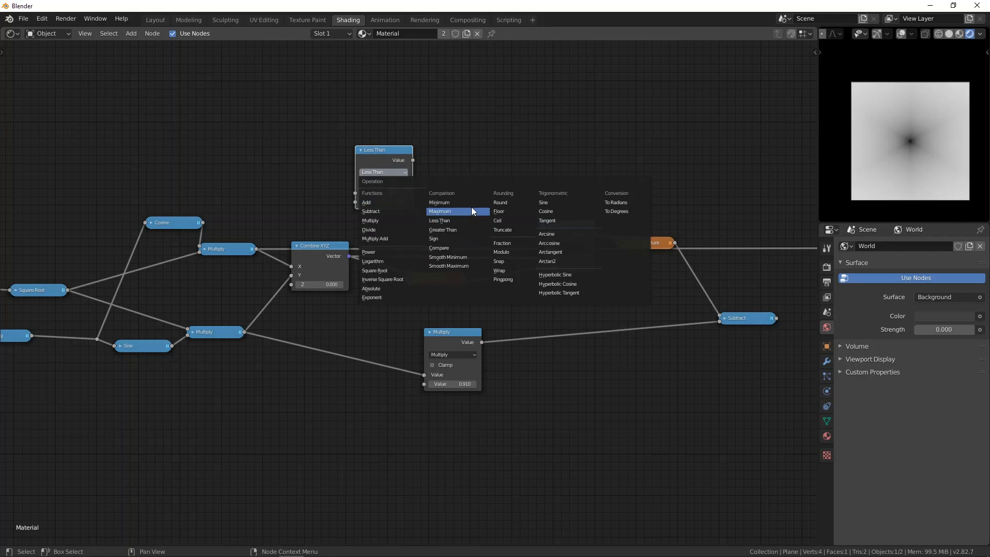
pyautogui.click(441, 210)
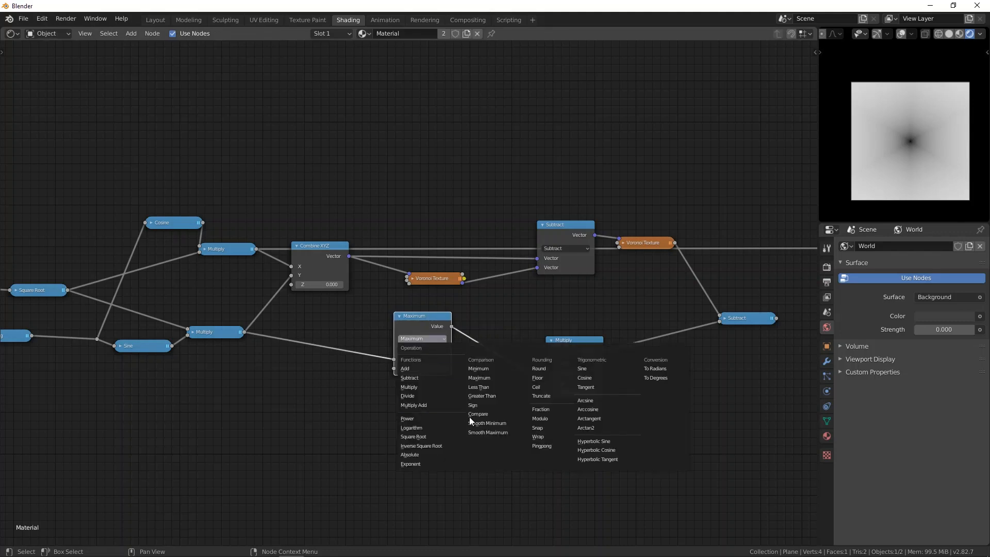
pyautogui.click(487, 423)
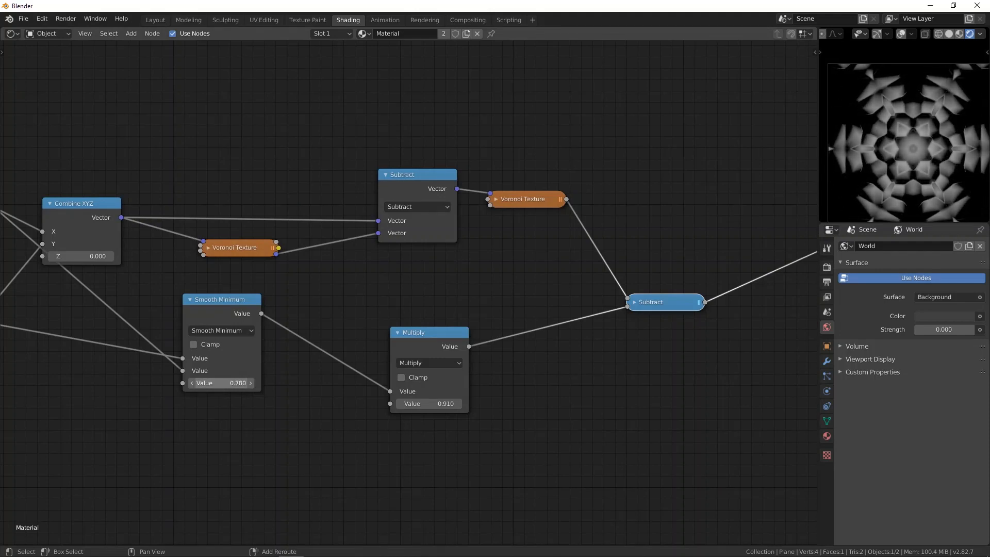
# Step: Cycle the first Voronoi's distance metric through Chebychev, Minkowski and Manhattan
pyautogui.click(429, 403)
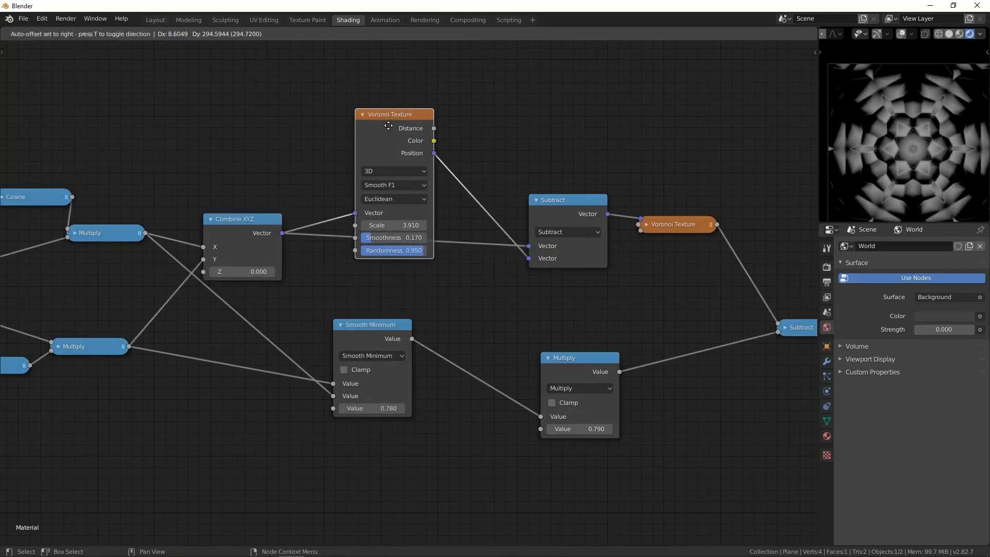
pyautogui.click(392, 199)
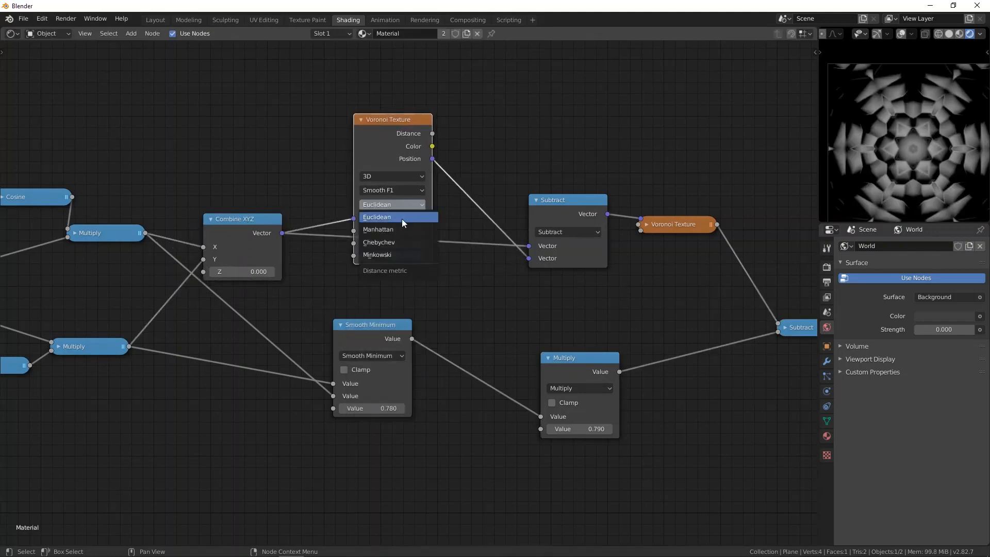
pyautogui.moveTo(398, 242)
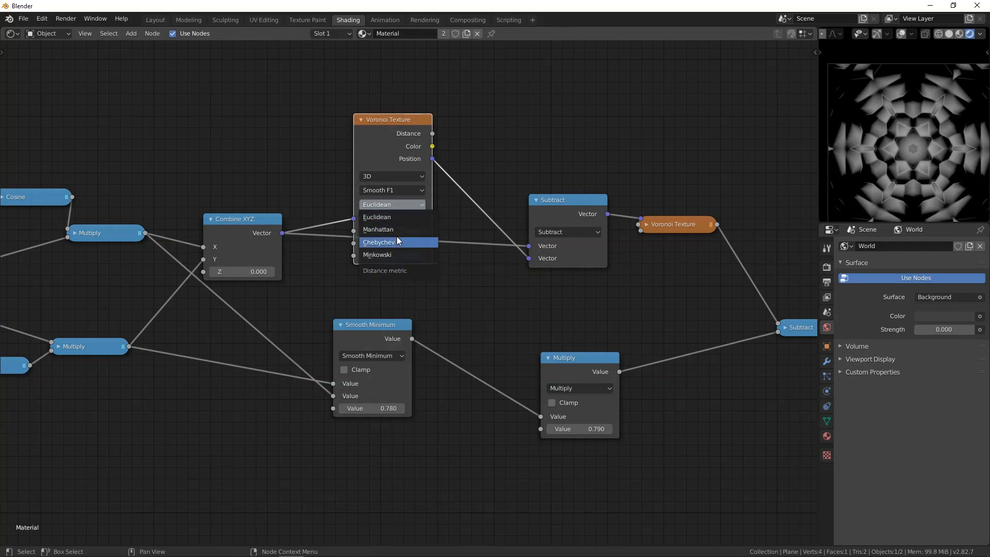
pyautogui.click(379, 241)
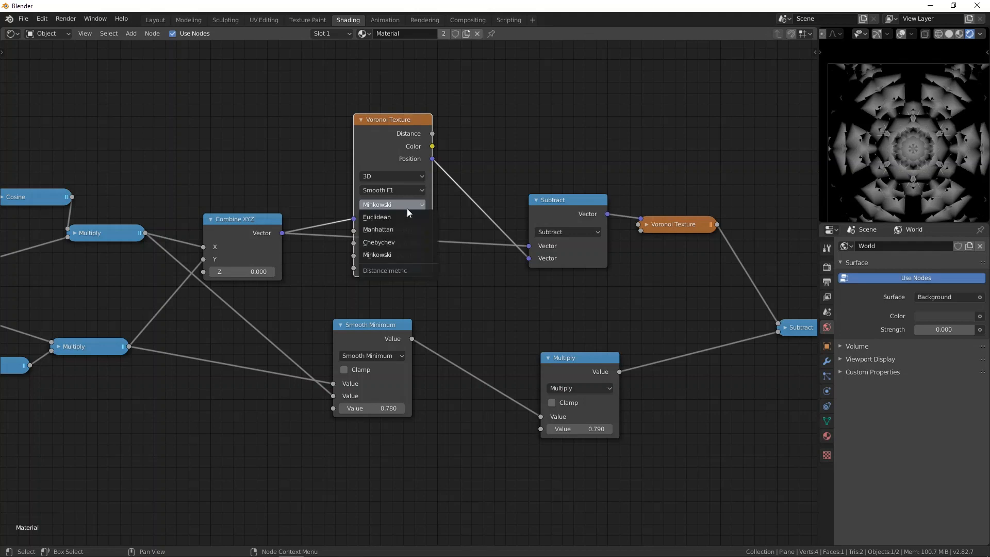
pyautogui.click(378, 229)
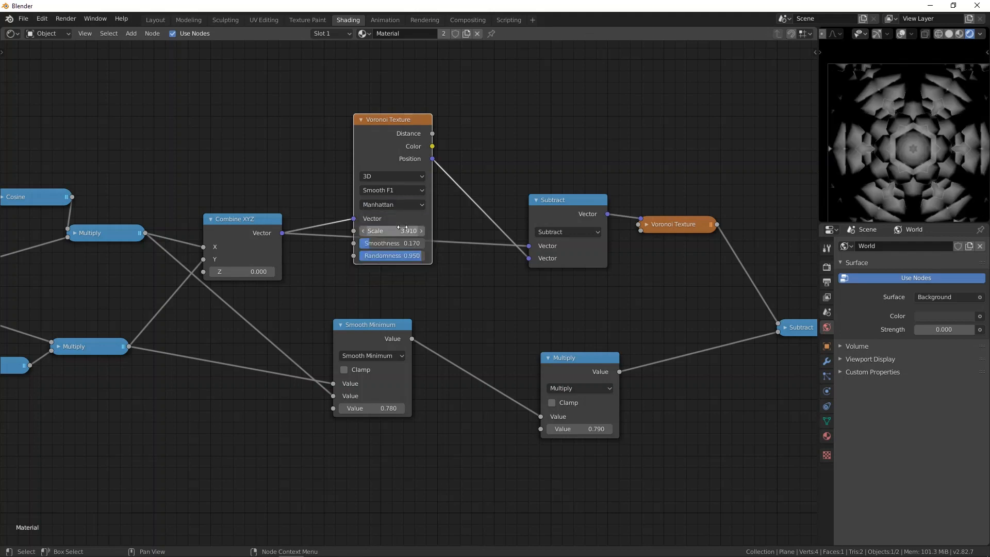
pyautogui.click(392, 204)
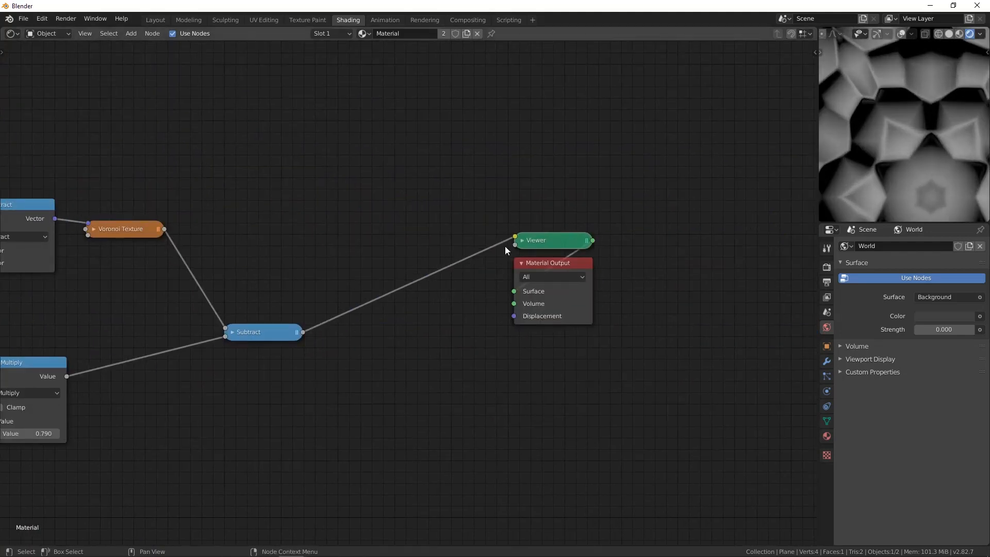
# Step: Switch the first Voronoi's feature output to F2 with randomness 1.000
pyautogui.click(365, 178)
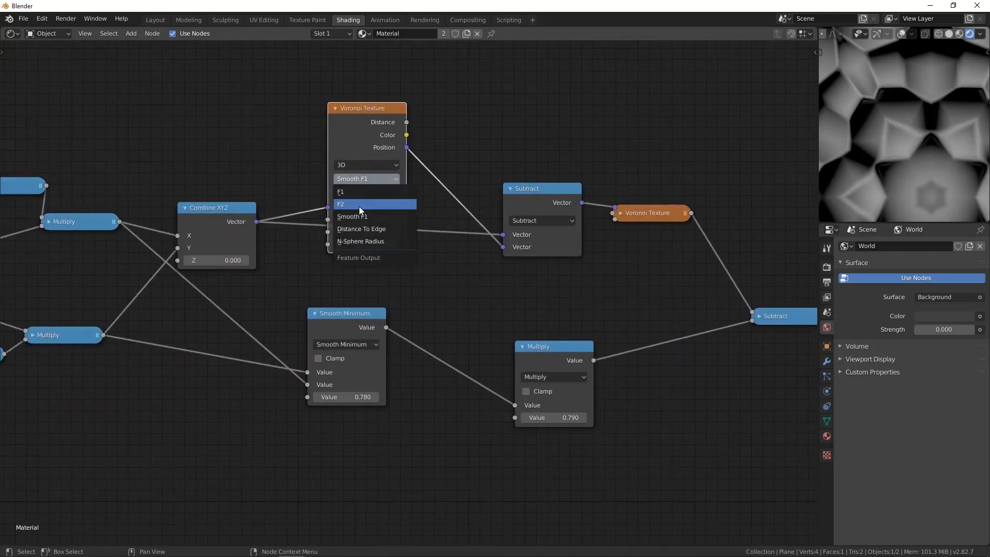
pyautogui.click(342, 204)
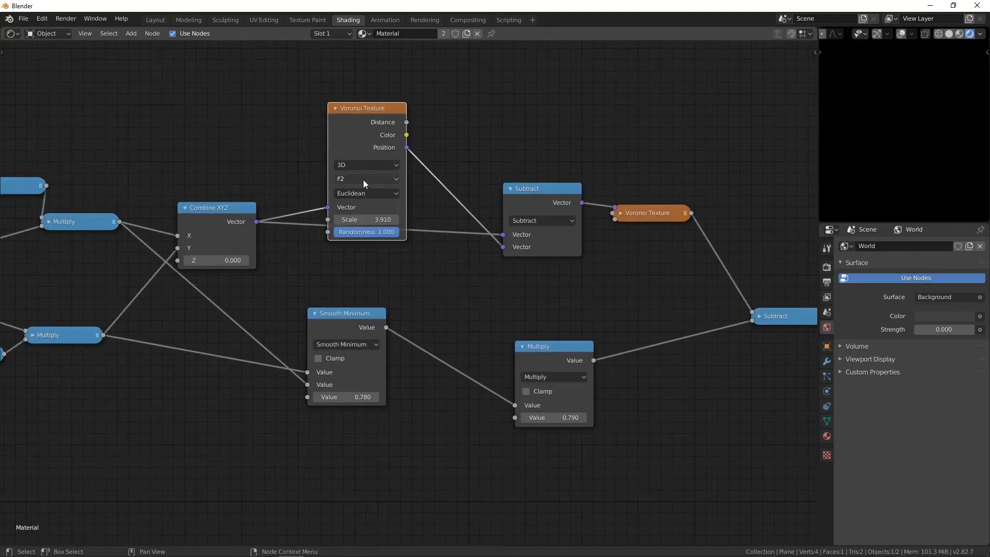
pyautogui.click(365, 178)
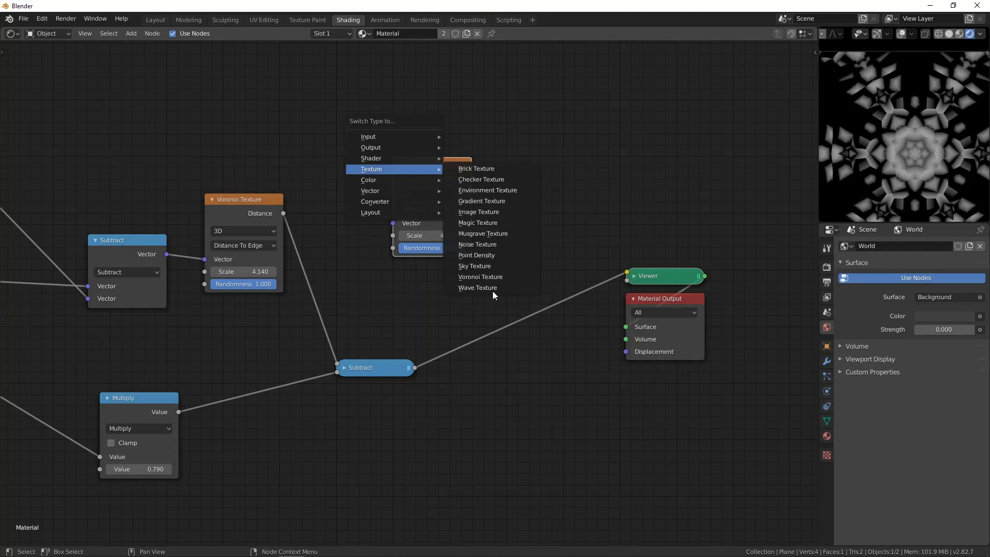
# Step: Make the copied node a Musgrave Texture with detail 4.000 and scale about 7.19
pyautogui.click(481, 233)
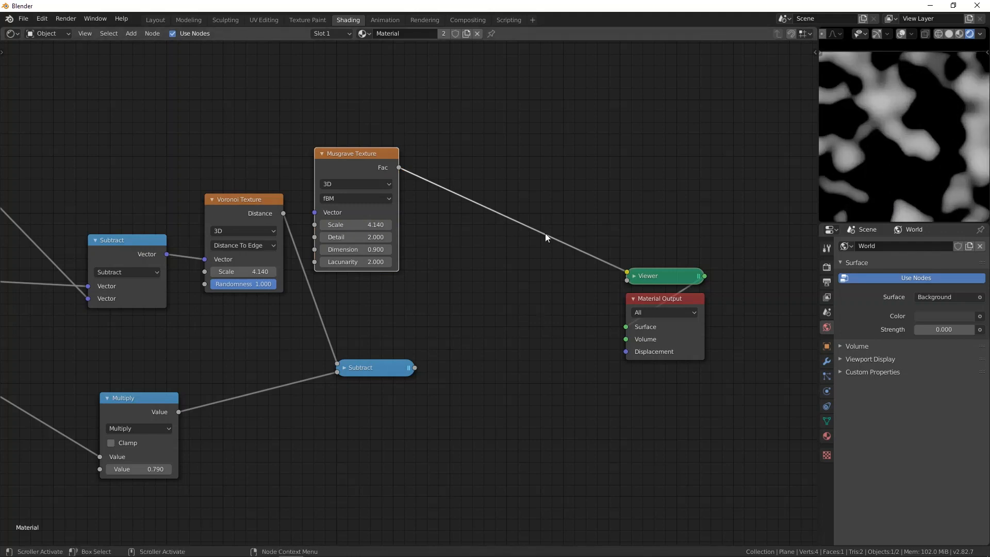
pyautogui.doubleClick(356, 237)
pyautogui.write('4.000')
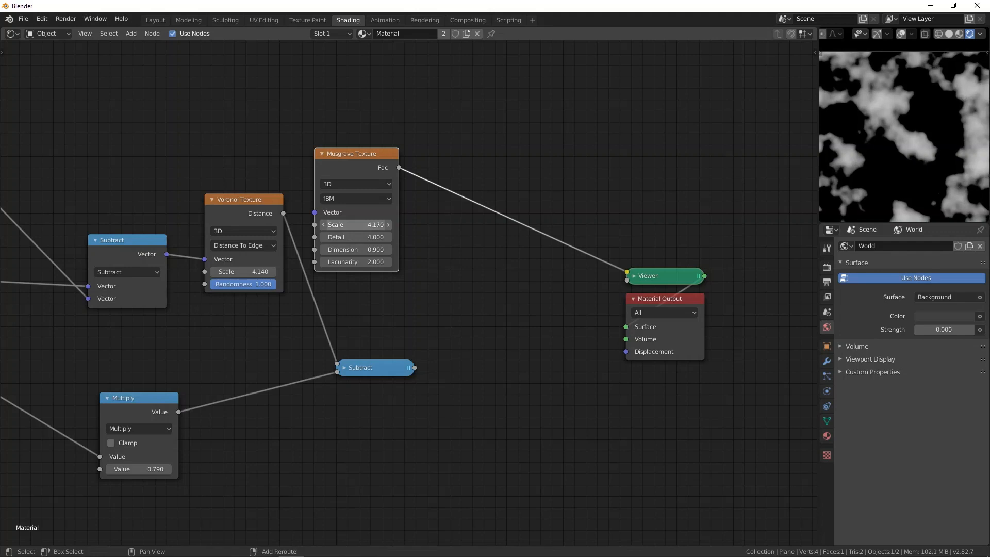
pyautogui.moveTo(355, 224); pyautogui.dragTo(372, 225)
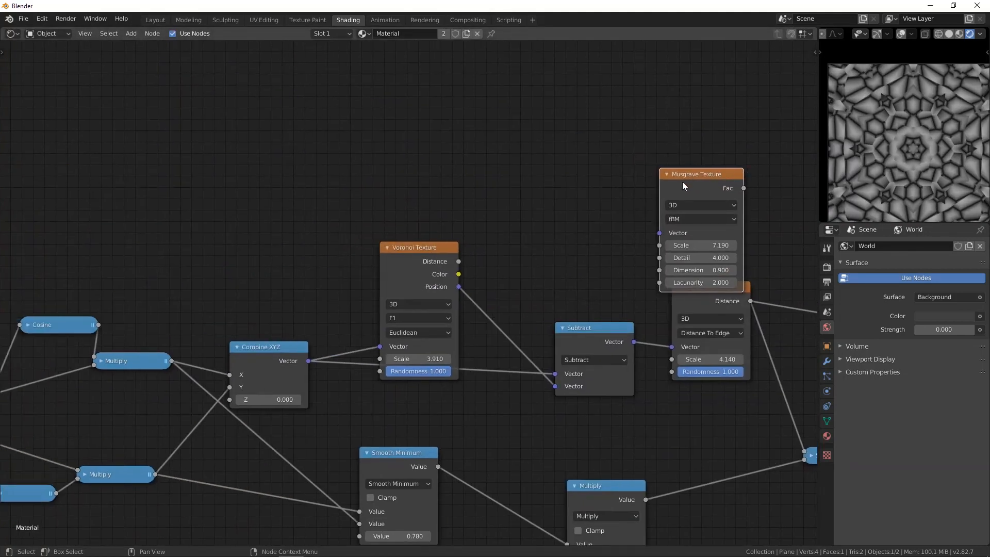
# Step: Scale the Musgrave Fac by a 0.050 Multiply and subtract it from the pattern before the Viewer
pyautogui.scroll(-3)
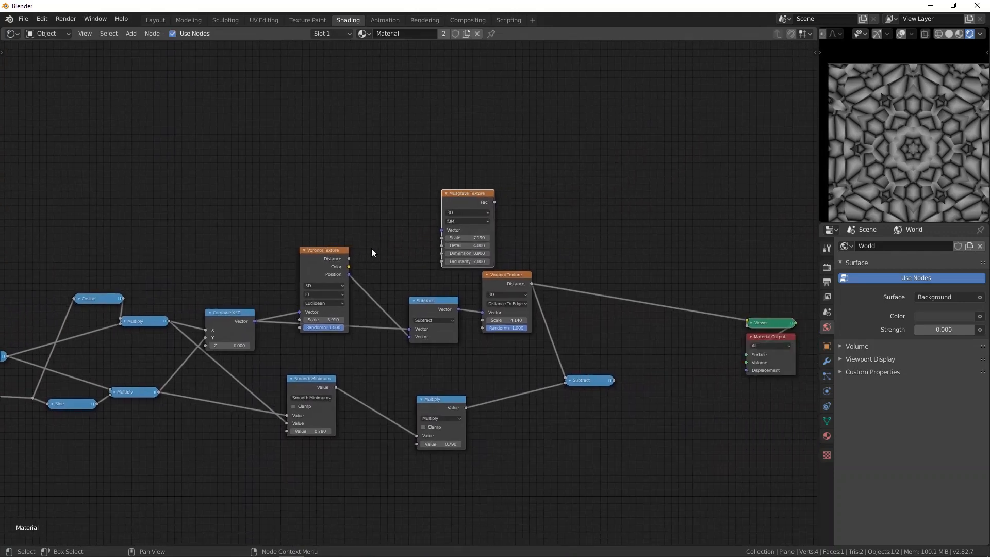
pyautogui.moveTo(353, 285)
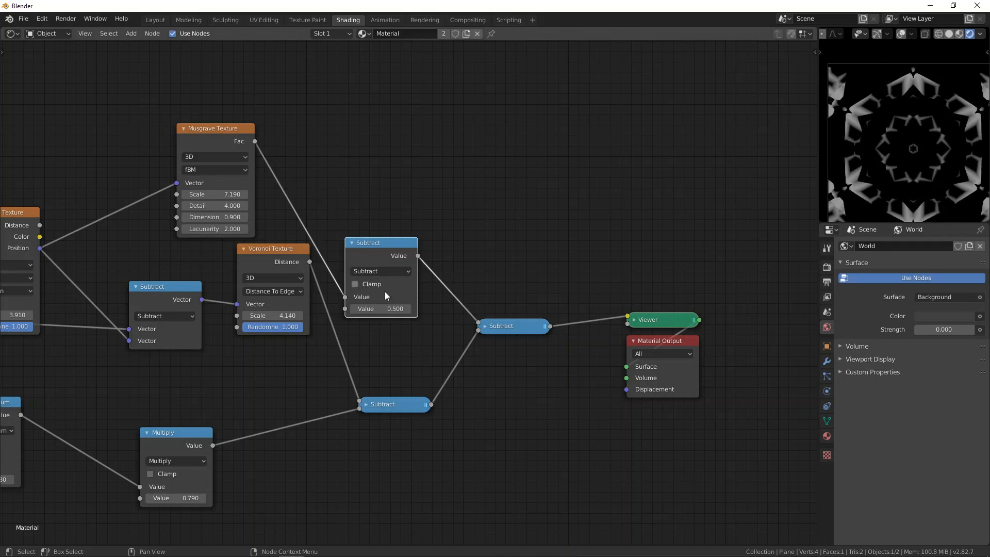
pyautogui.click(379, 270)
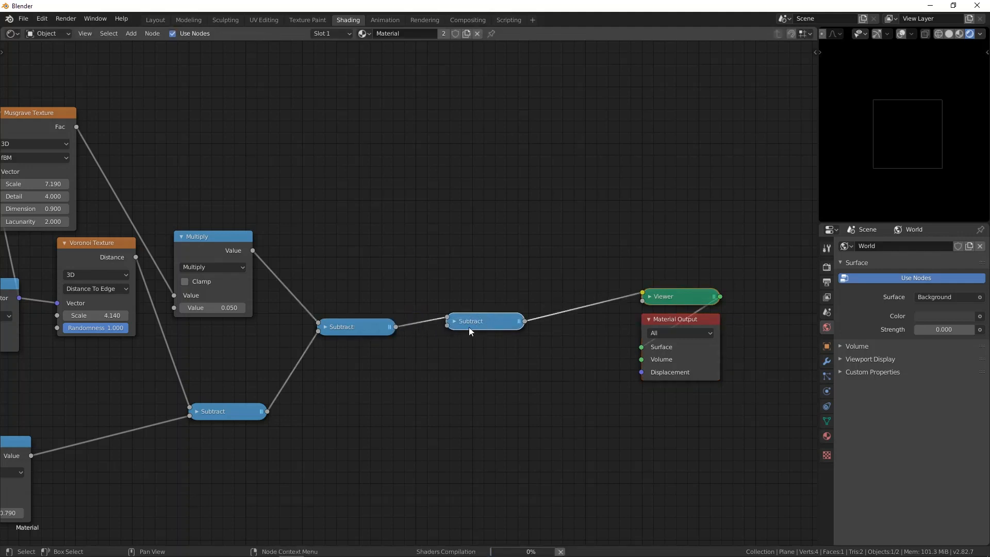
# Step: Make the final Subtract a Less Than at -0.080 and raise the Musgrave multiplier to 0.350
pyautogui.click(483, 351)
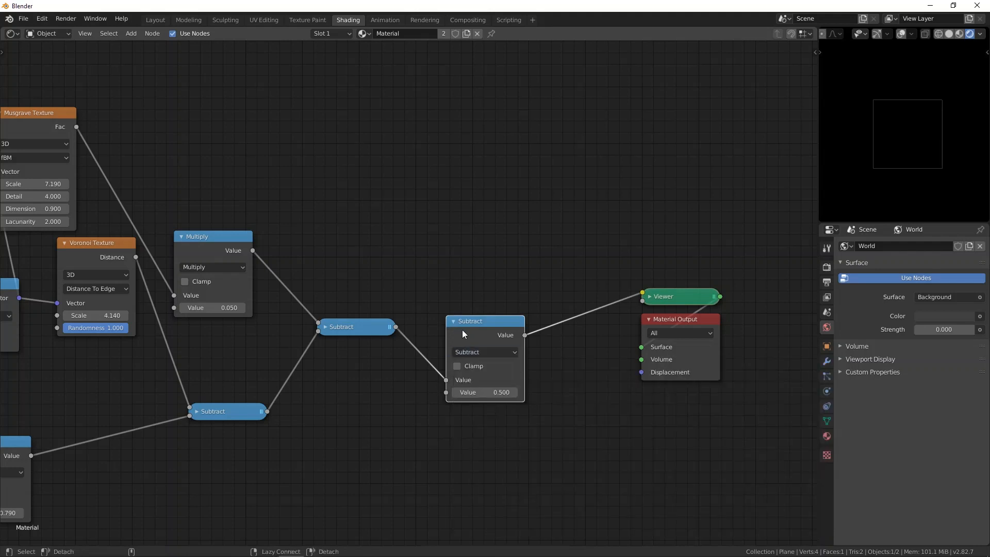
pyautogui.click(483, 352)
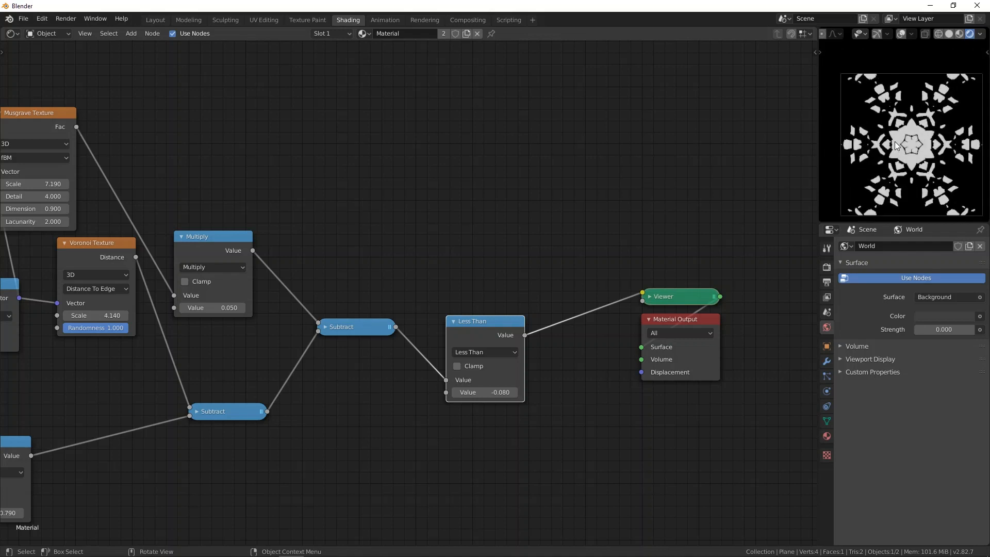
pyautogui.moveTo(497, 255)
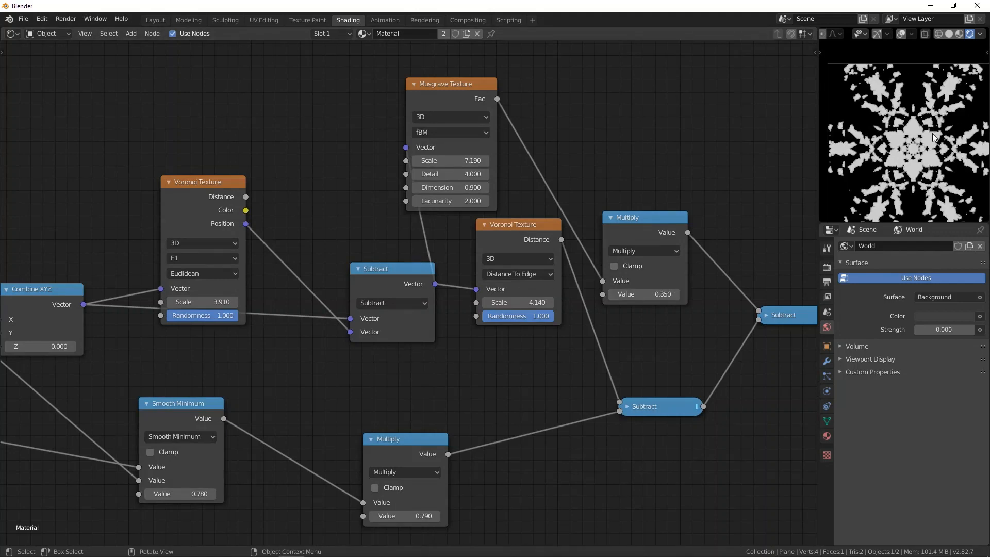
pyautogui.scroll(-3)
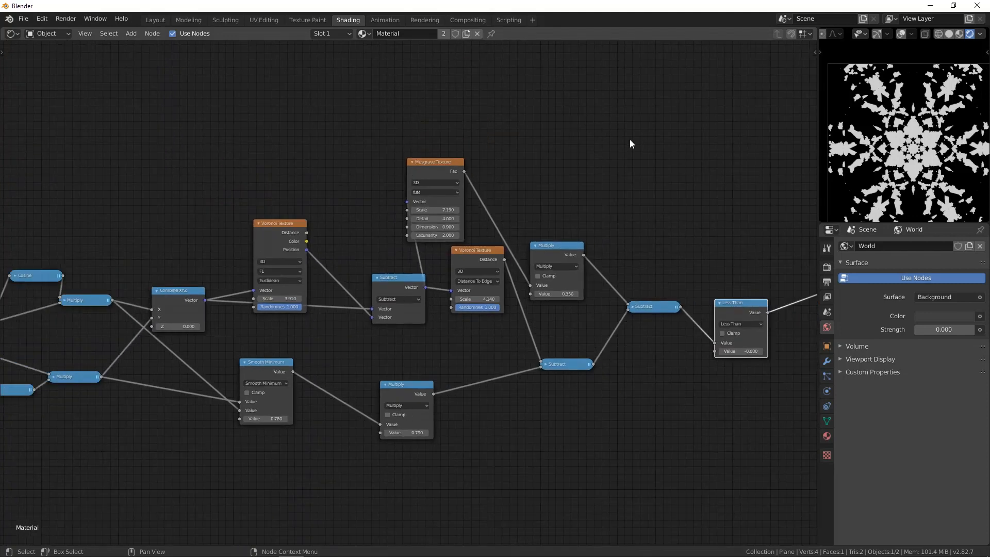
pyautogui.scroll(-3)
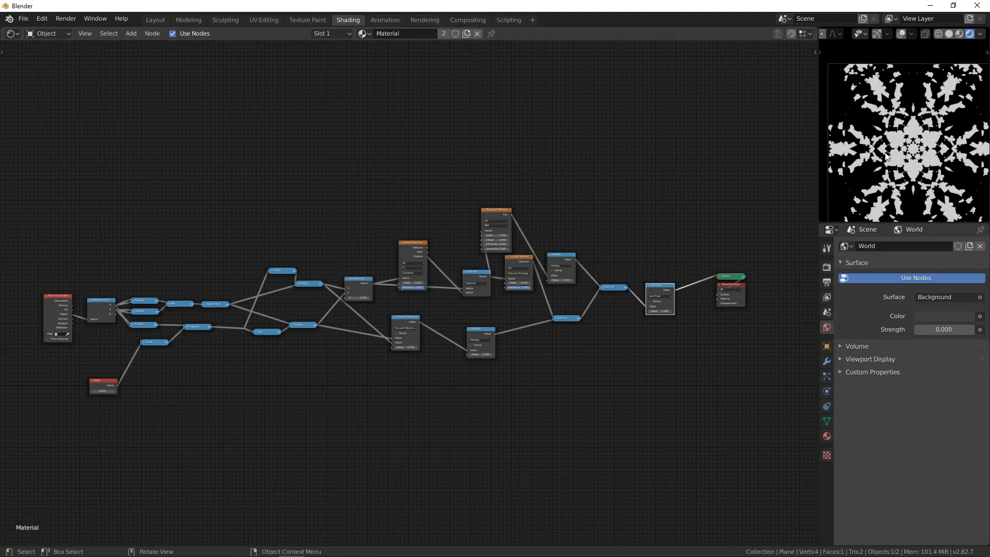
pyautogui.moveTo(924, 160)
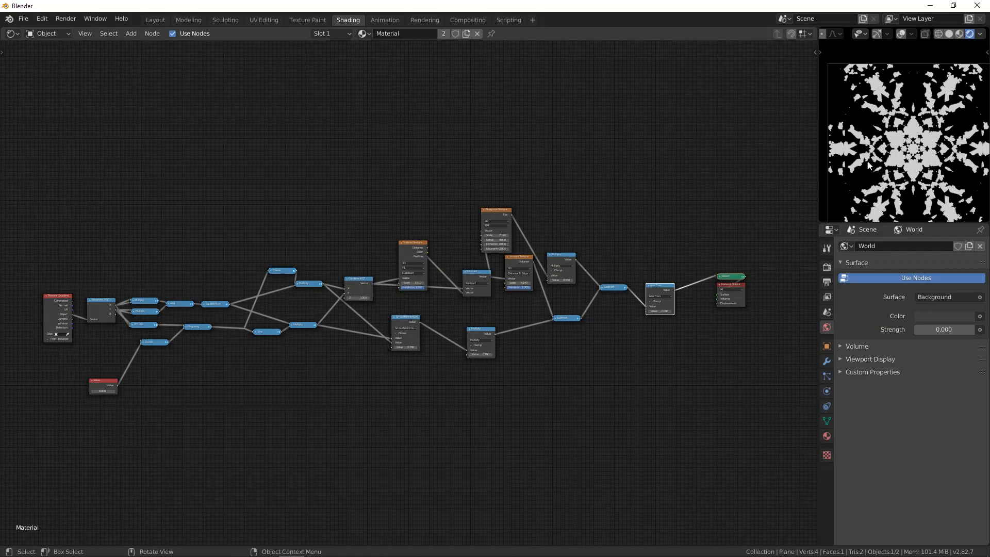
pyautogui.moveTo(522, 151)
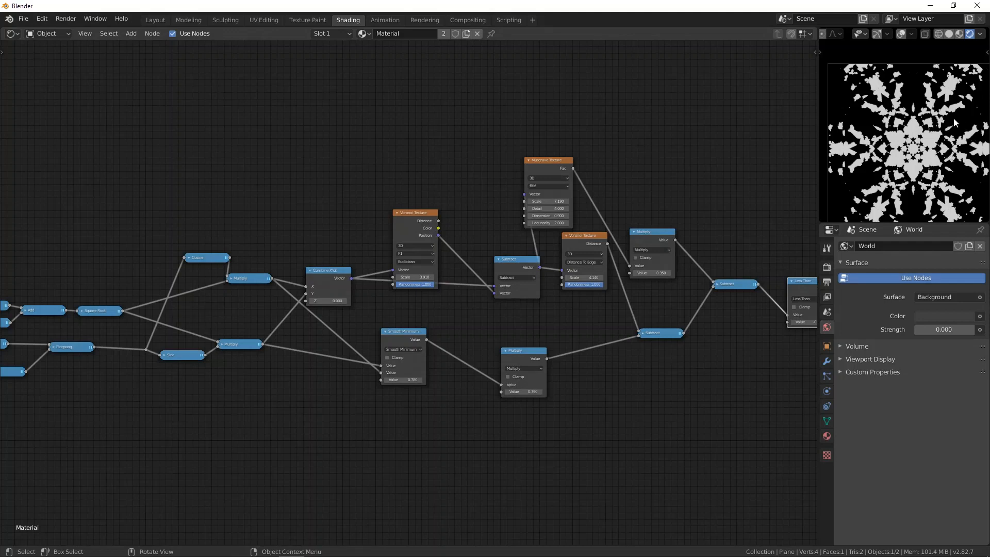
pyautogui.moveTo(923, 134)
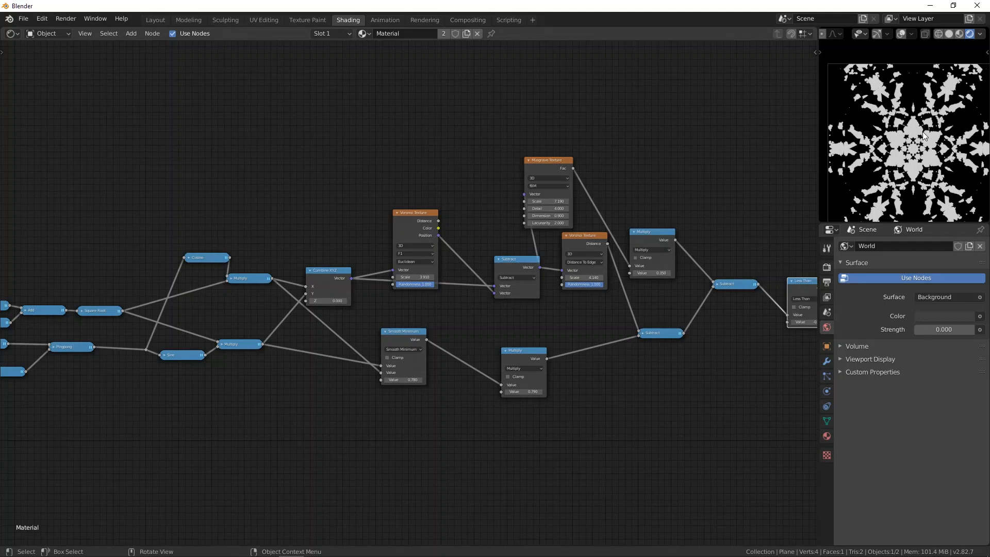